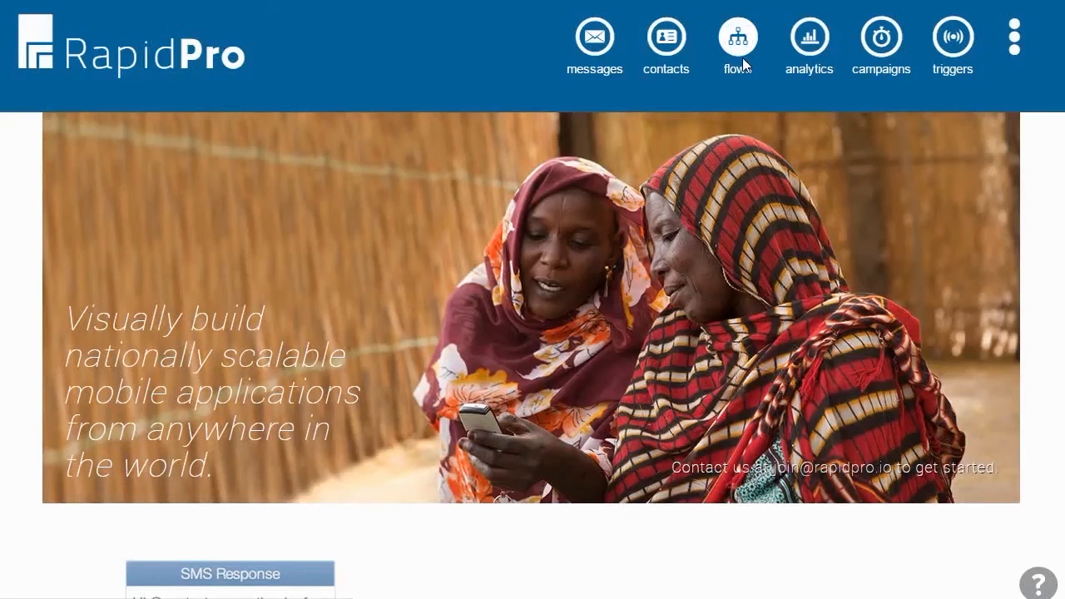
Step: View the Flows list and look at the Sample Flow - Group Chat
click(736, 37)
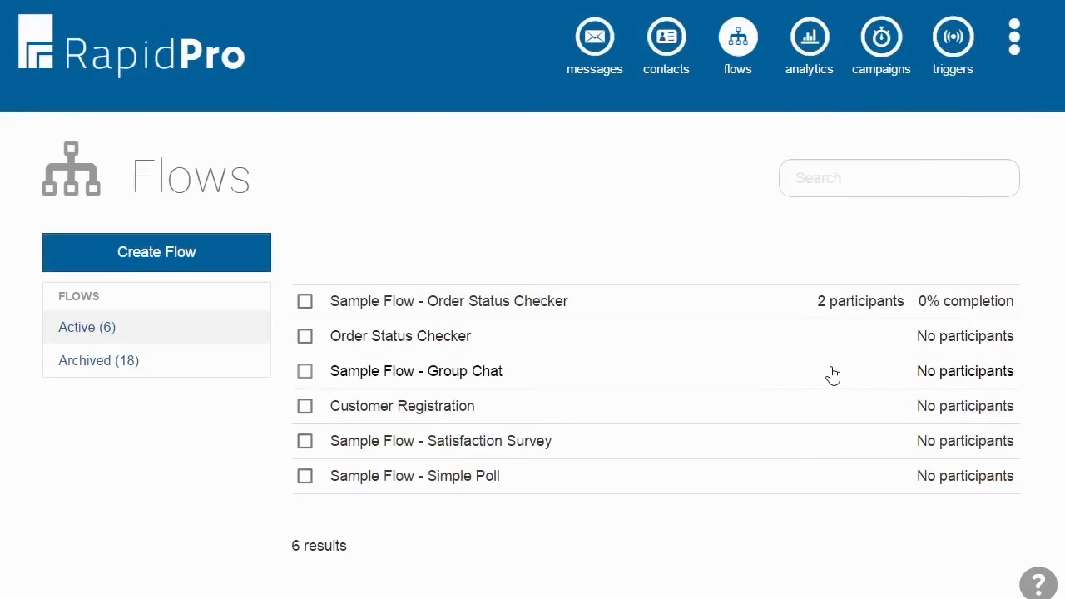
click(416, 370)
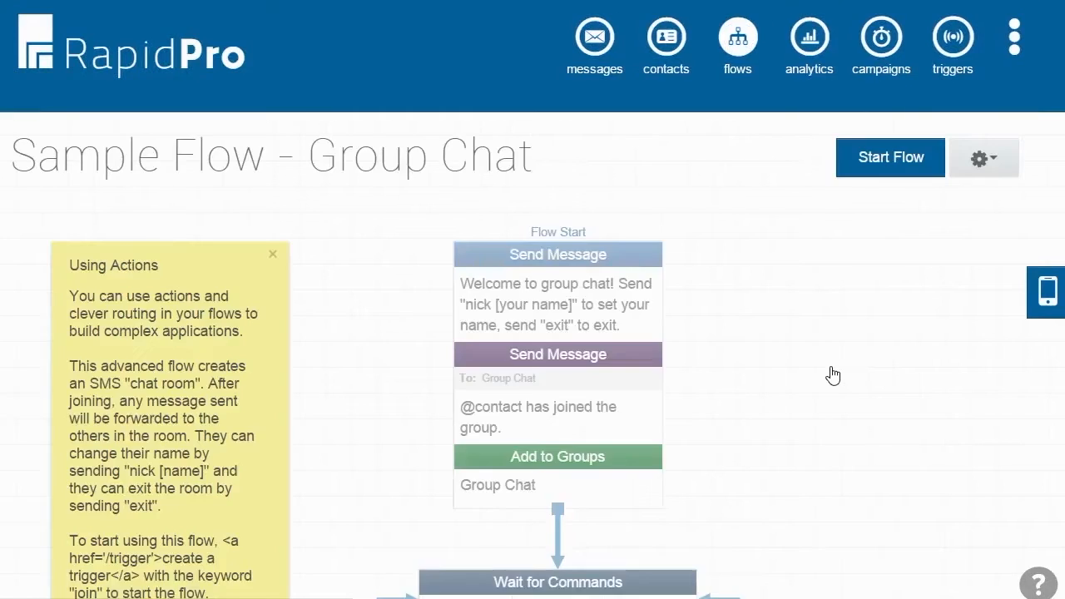
mouse_move(785, 340)
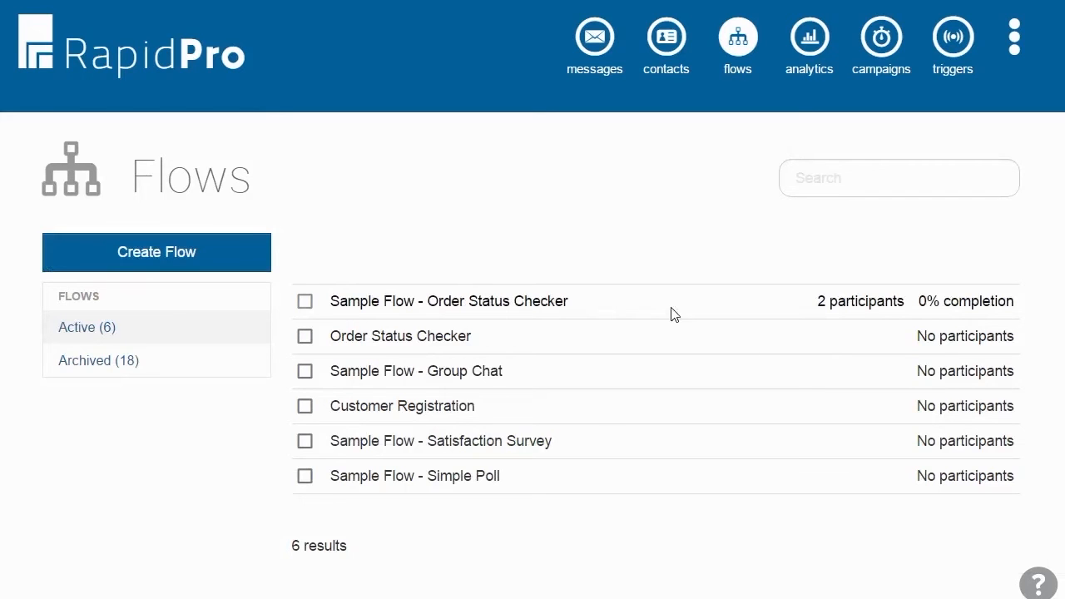
Step: Review the Sample Flow - Order Status Checker and the webhook flow-event documentation
click(449, 301)
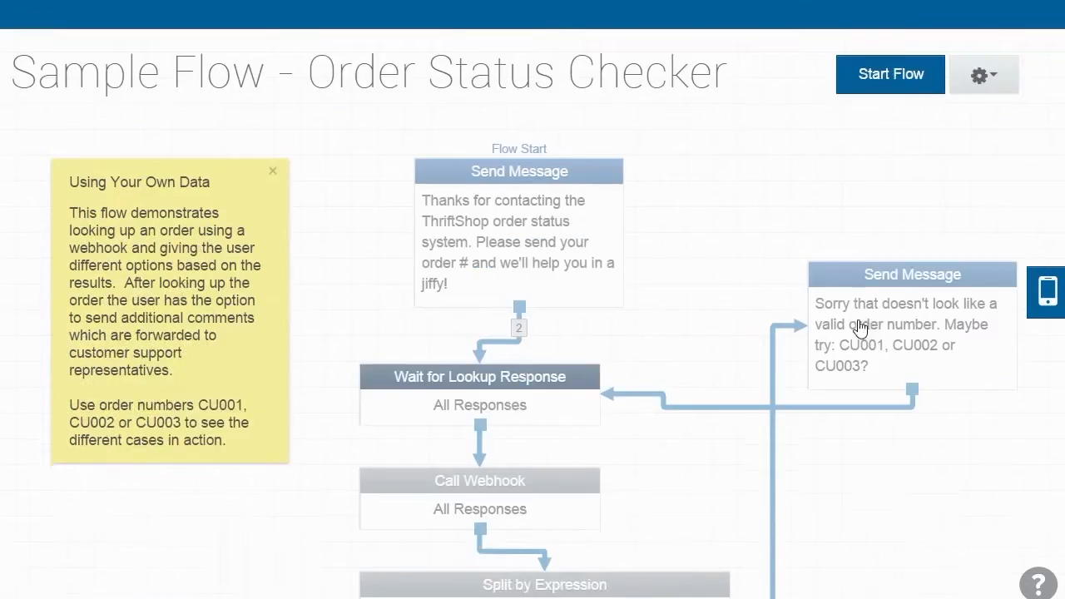
scroll(down, 3)
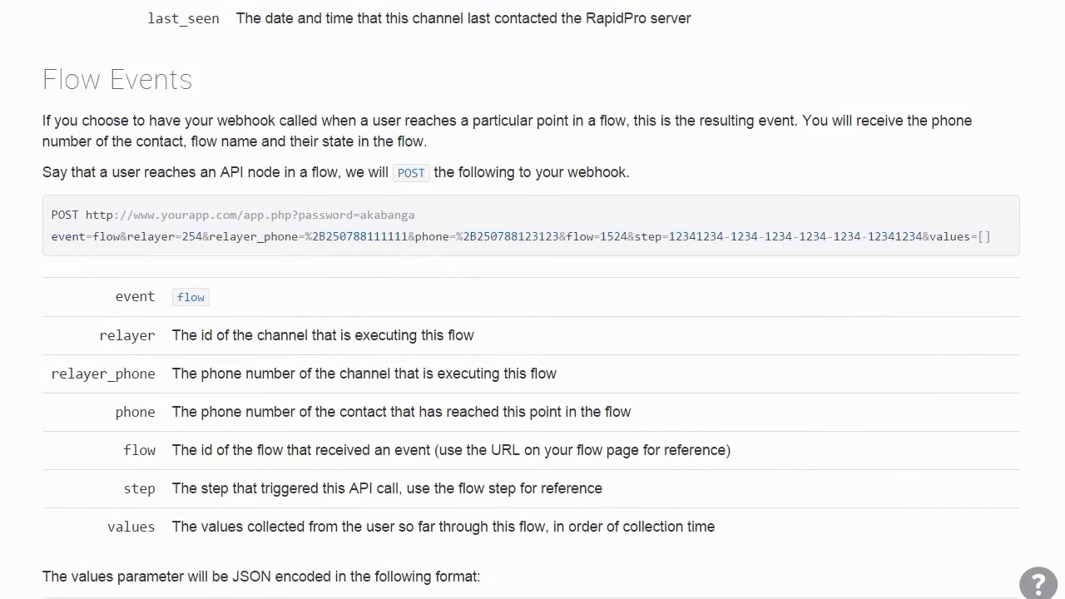
scroll(down, 3)
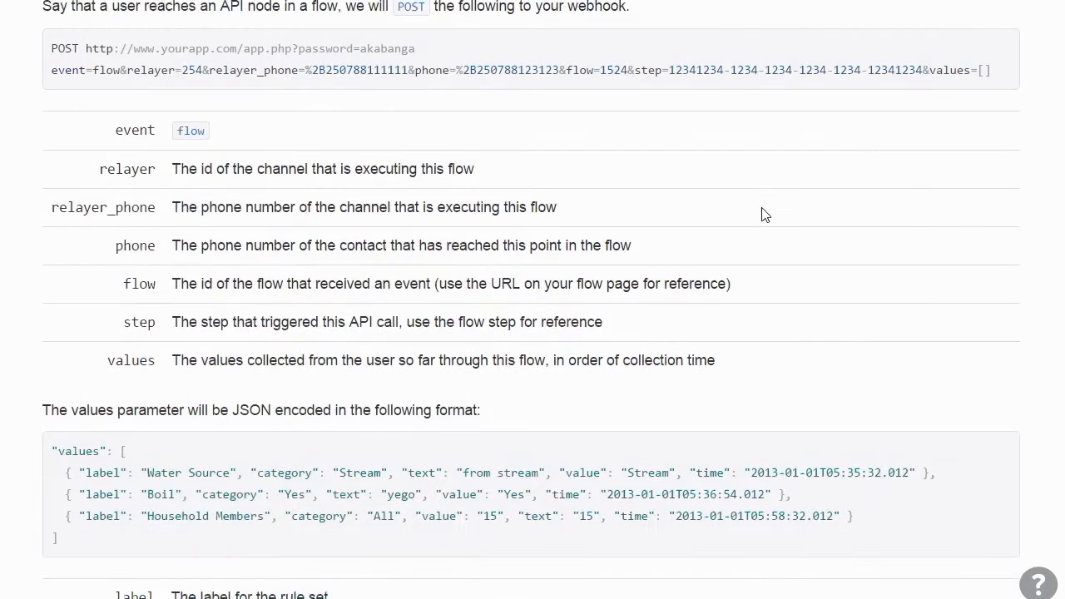
scroll(down, 3)
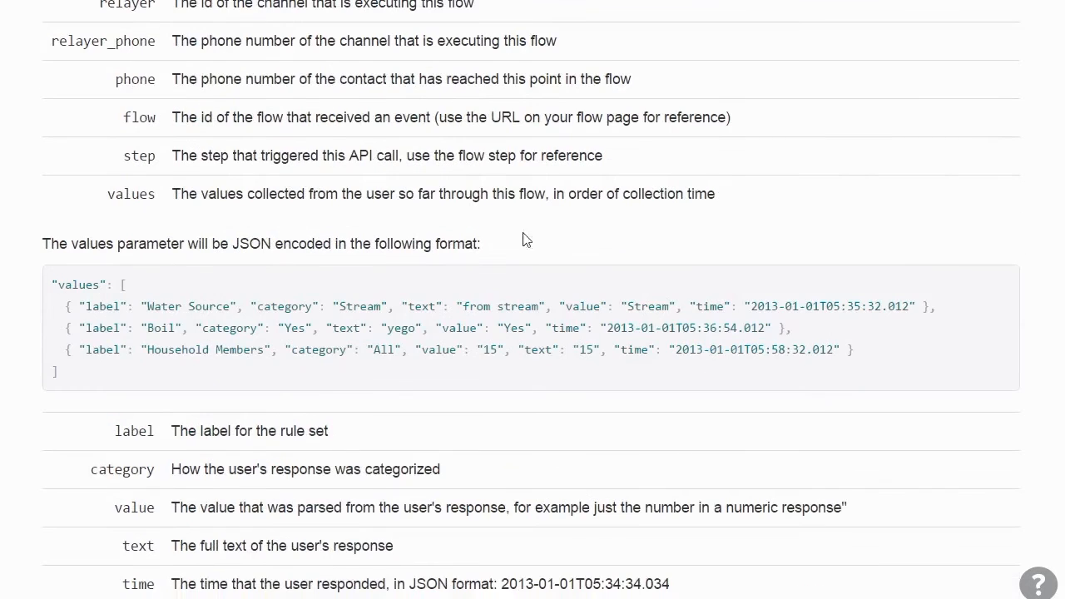
mouse_move(493, 246)
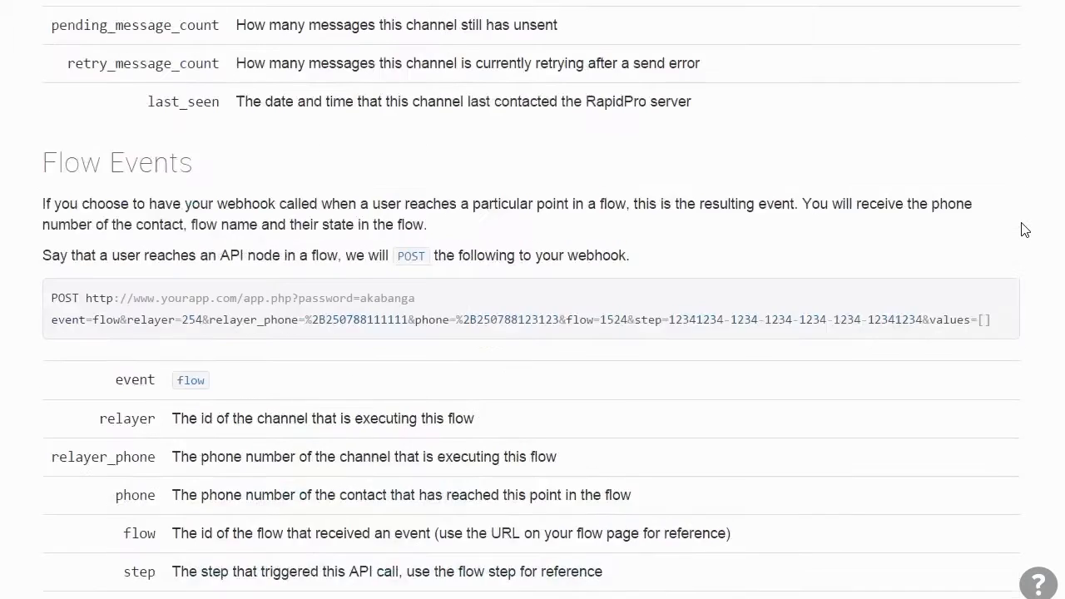
scroll(down, 3)
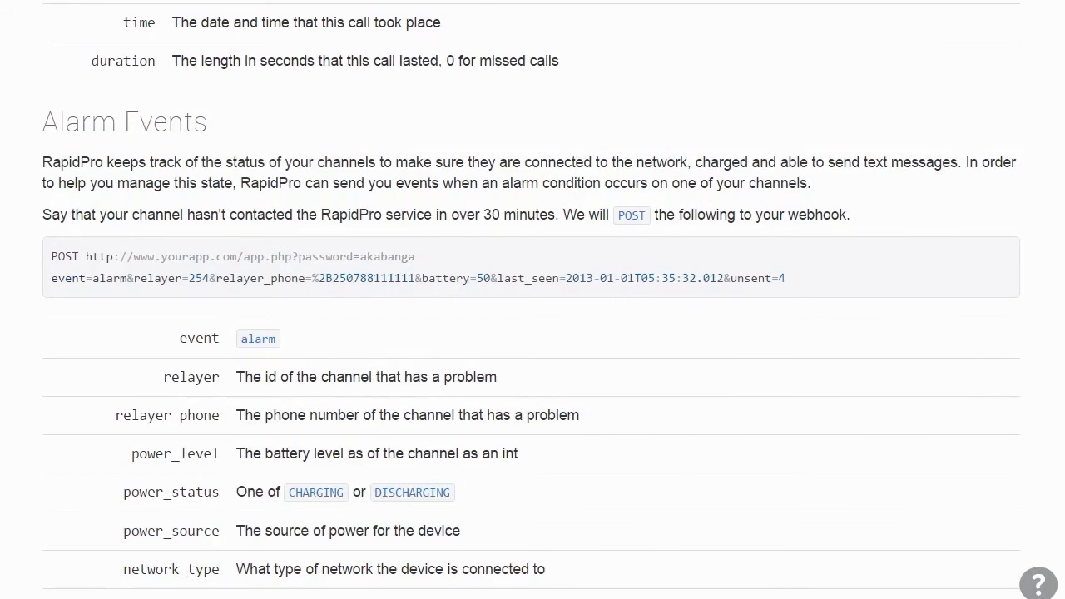
scroll(up, 3)
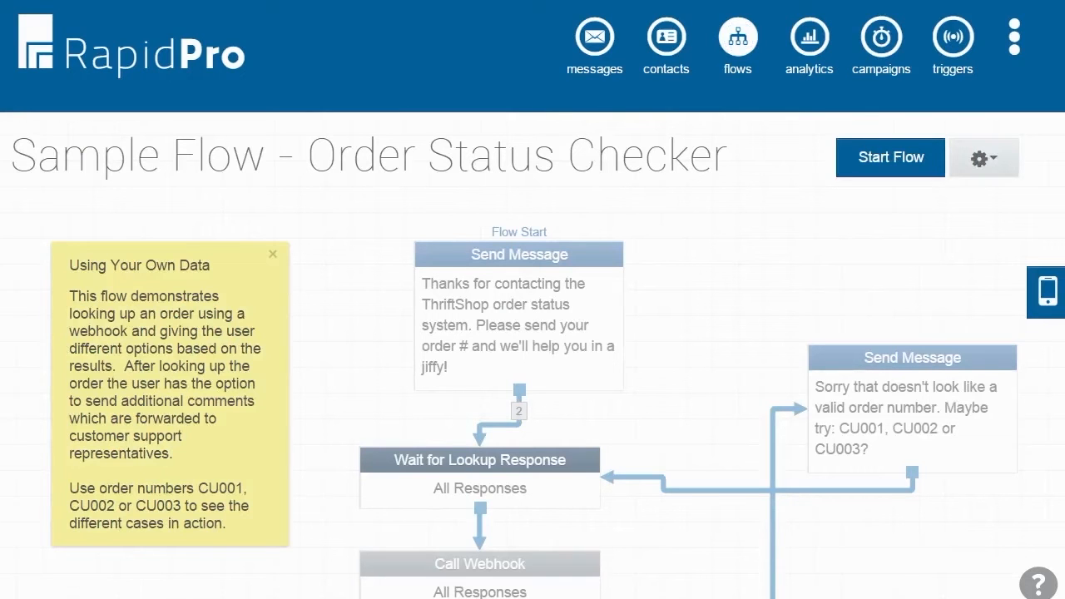
mouse_move(493, 176)
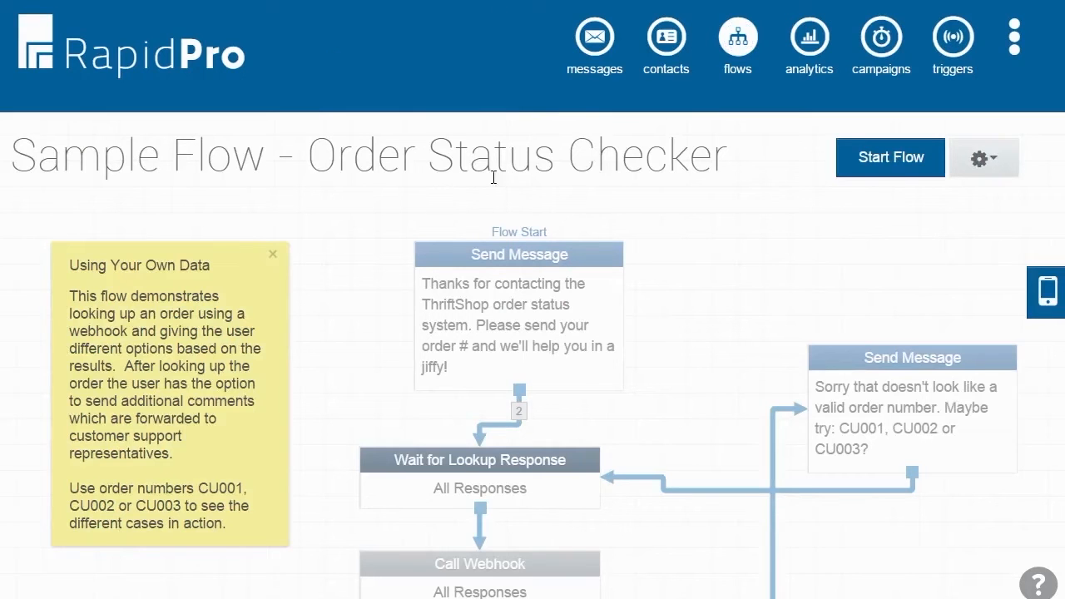
mouse_move(792, 176)
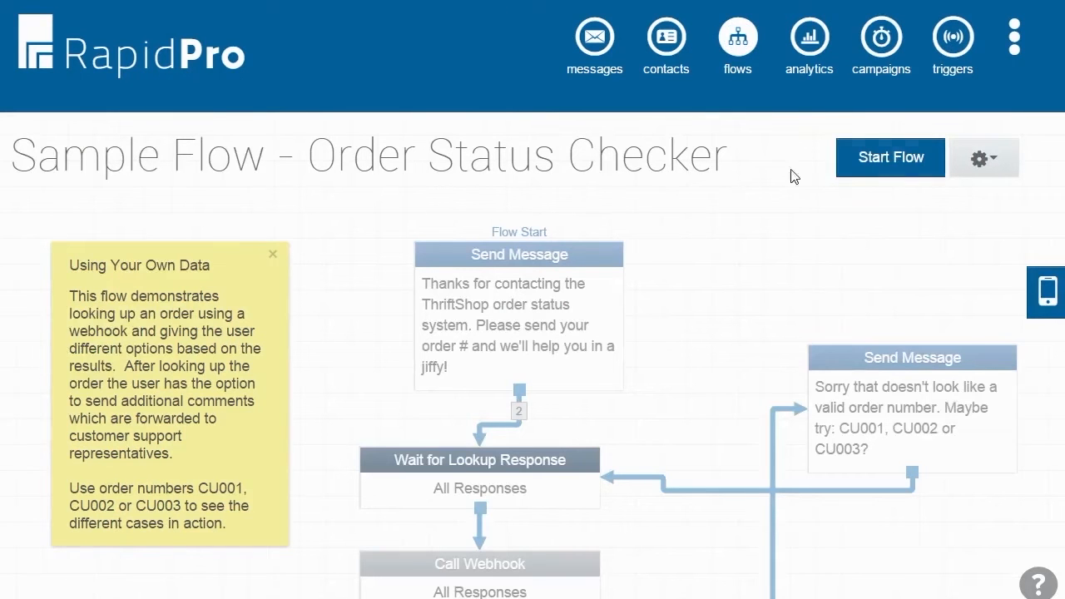
Step: Scroll the sample flow to its webhook call and the shipped/pending/cancelled/other split
scroll(down, 3)
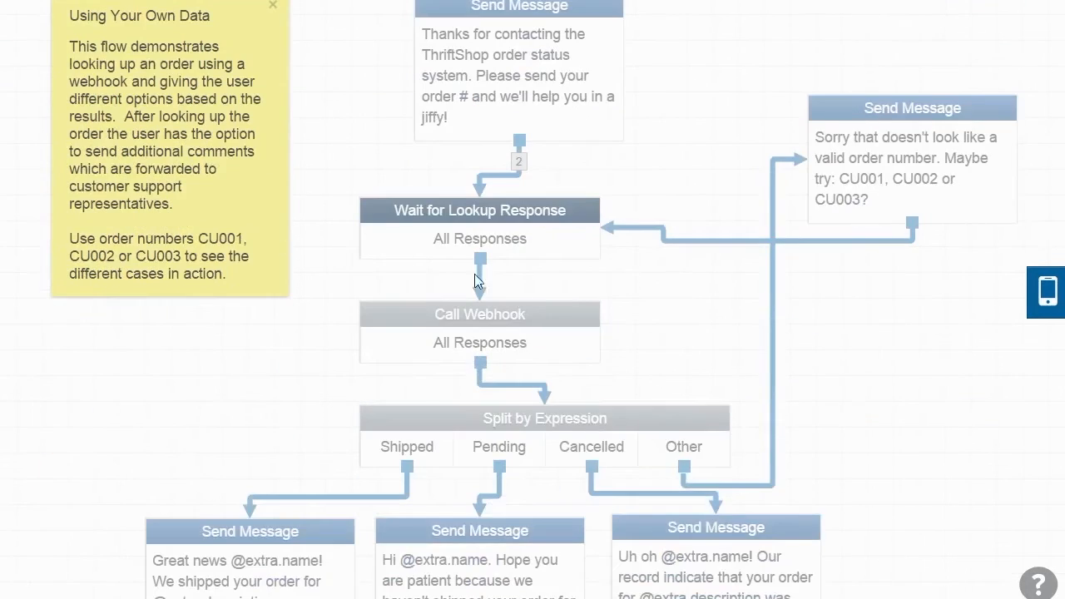
scroll(down, 3)
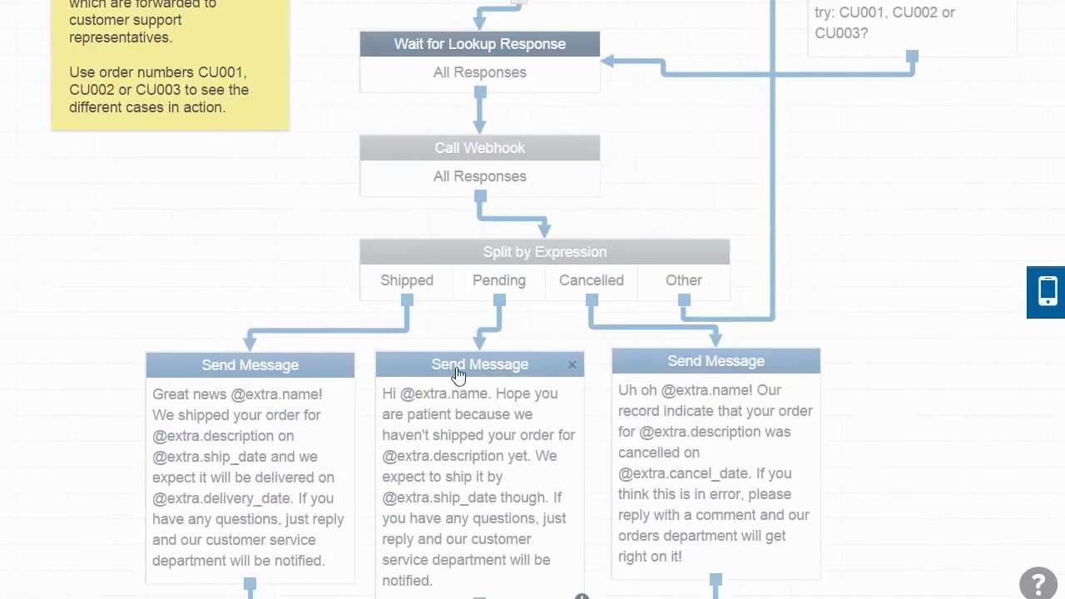
mouse_move(473, 348)
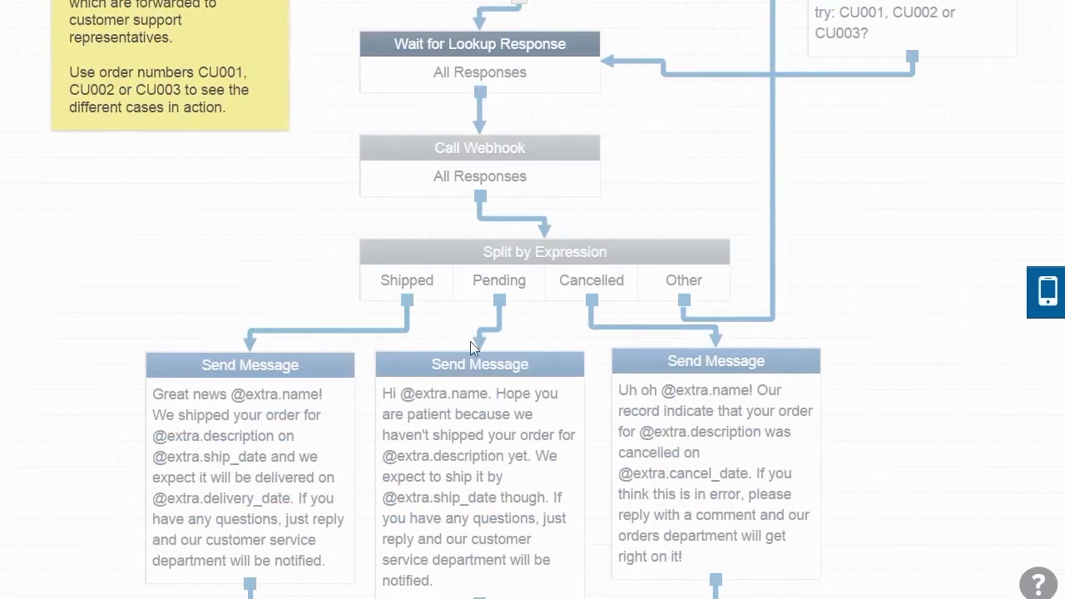
mouse_move(615, 329)
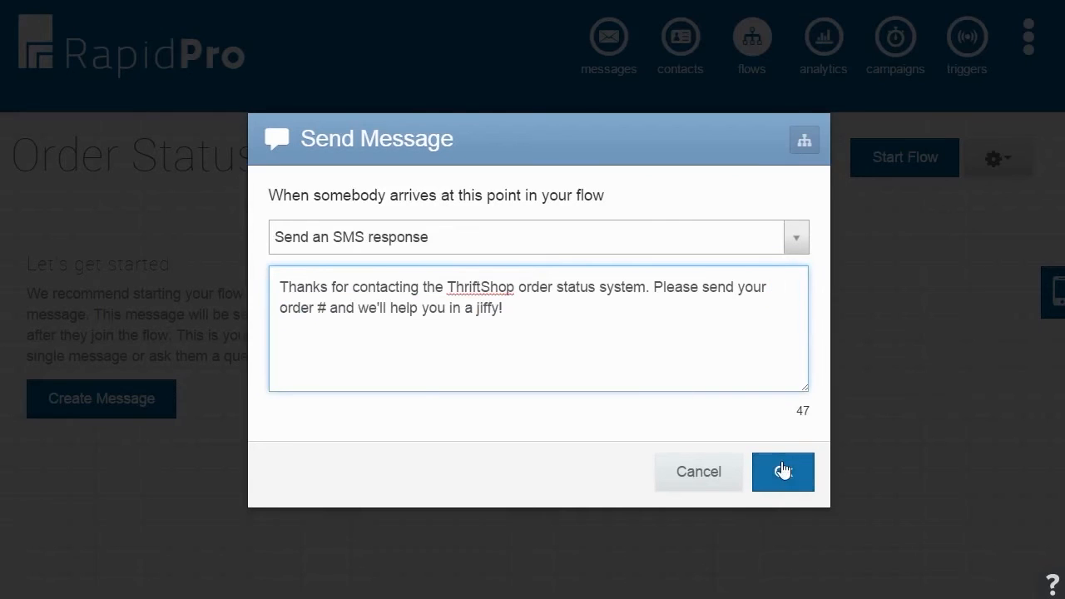
Step: Save the welcome message and add a Wait for Response step saved as Lookup Response
click(782, 472)
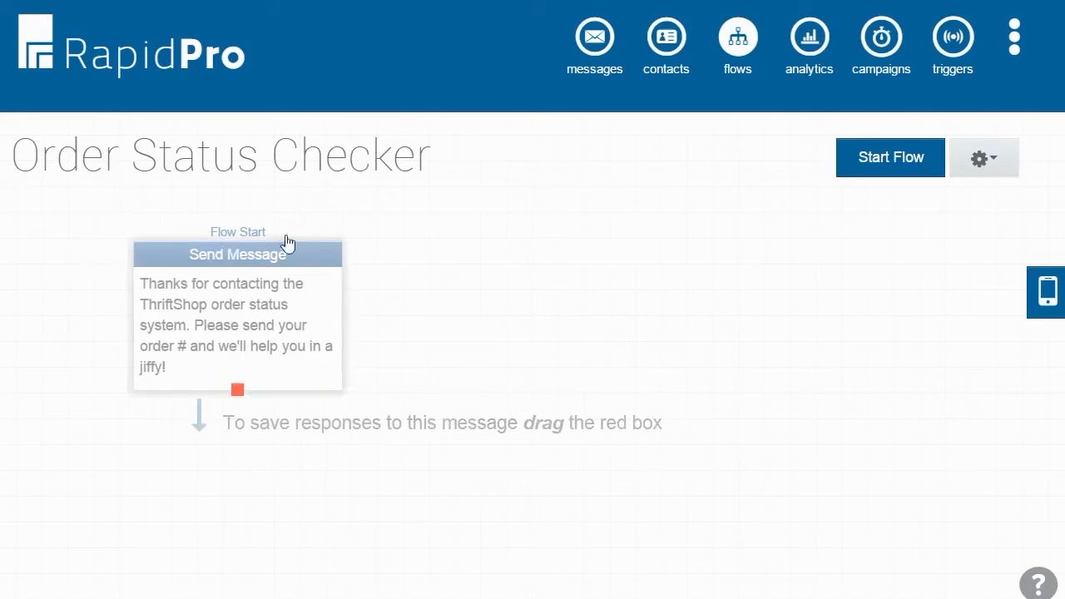
drag(237, 253, 491, 253)
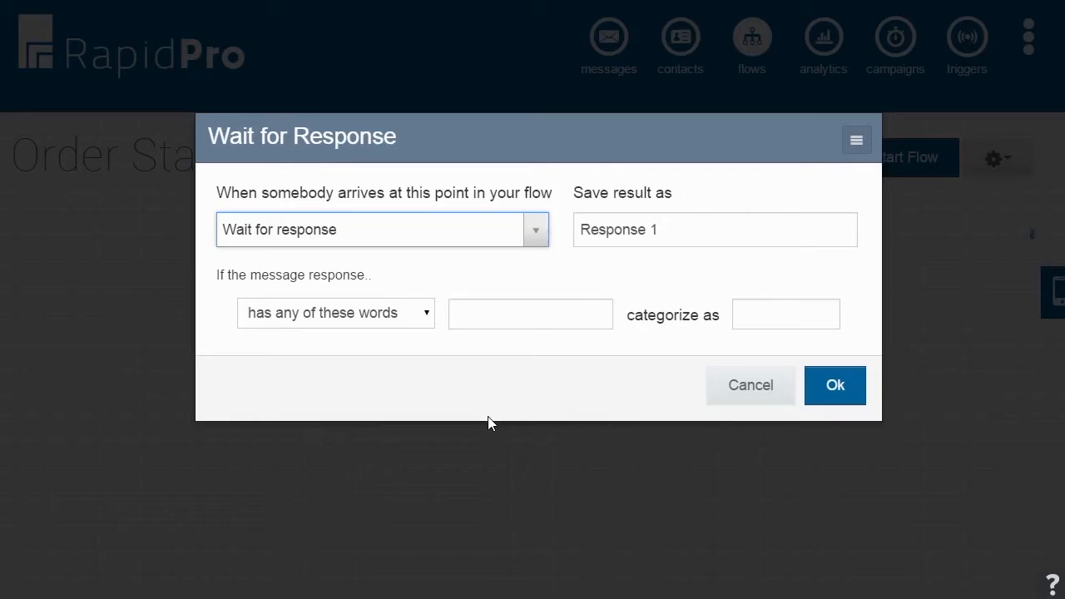
mouse_move(453, 240)
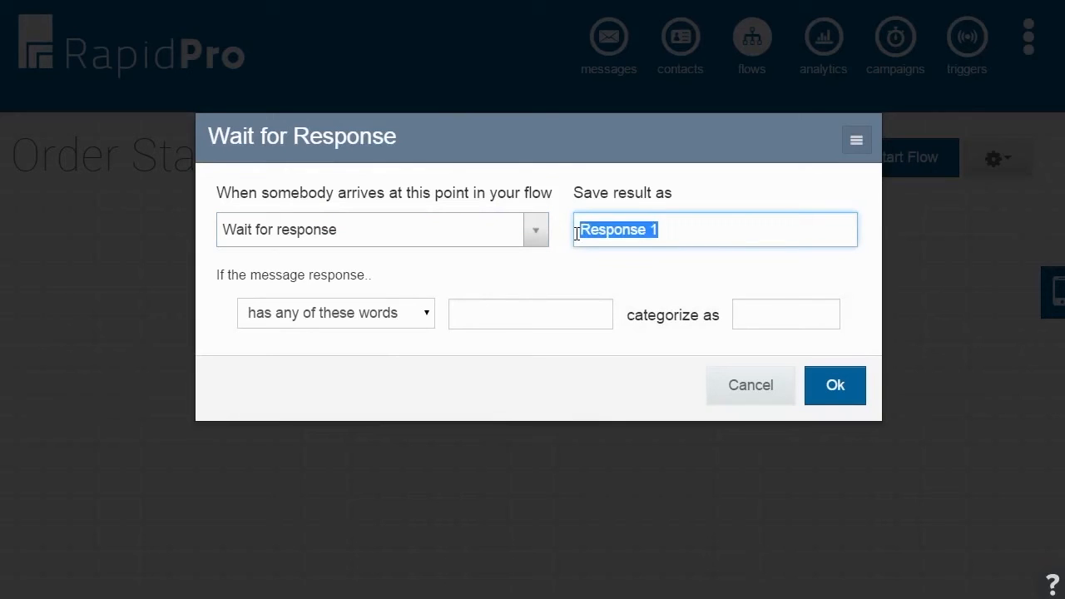
text(Lookup Response)
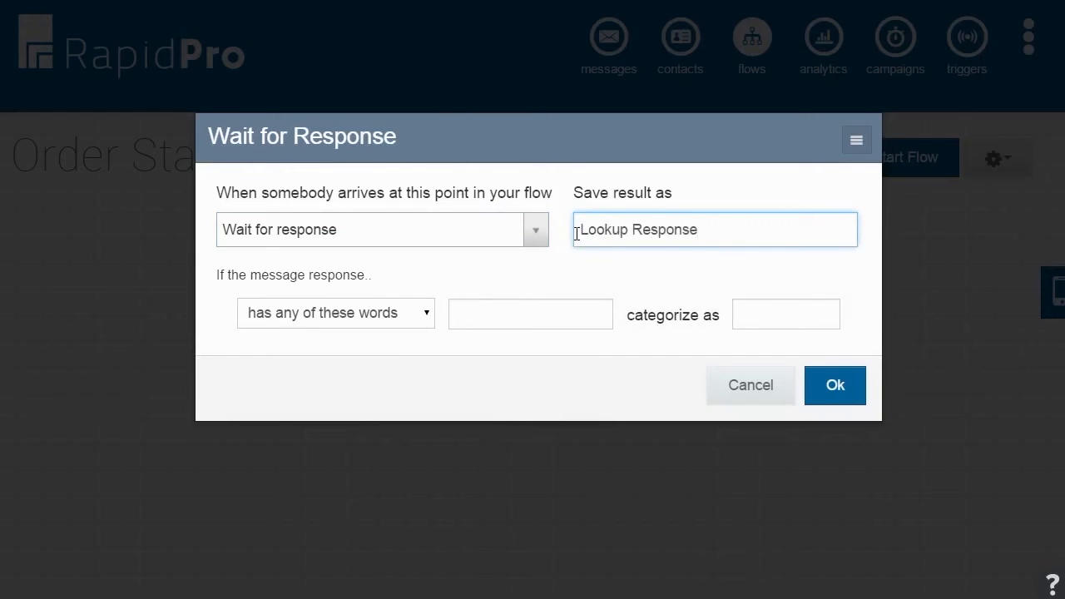
click(835, 386)
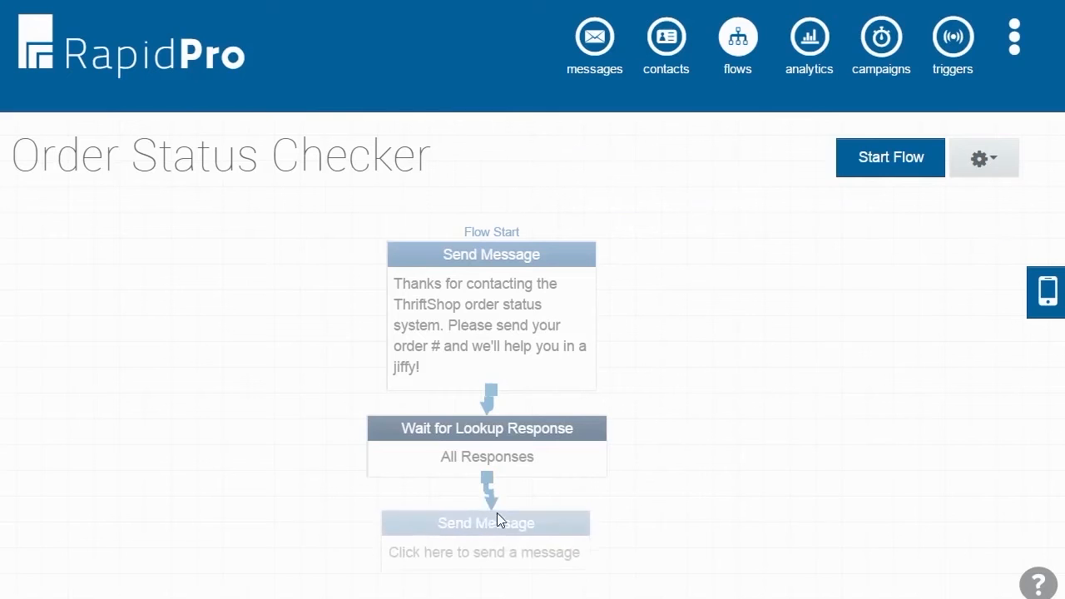
click(486, 523)
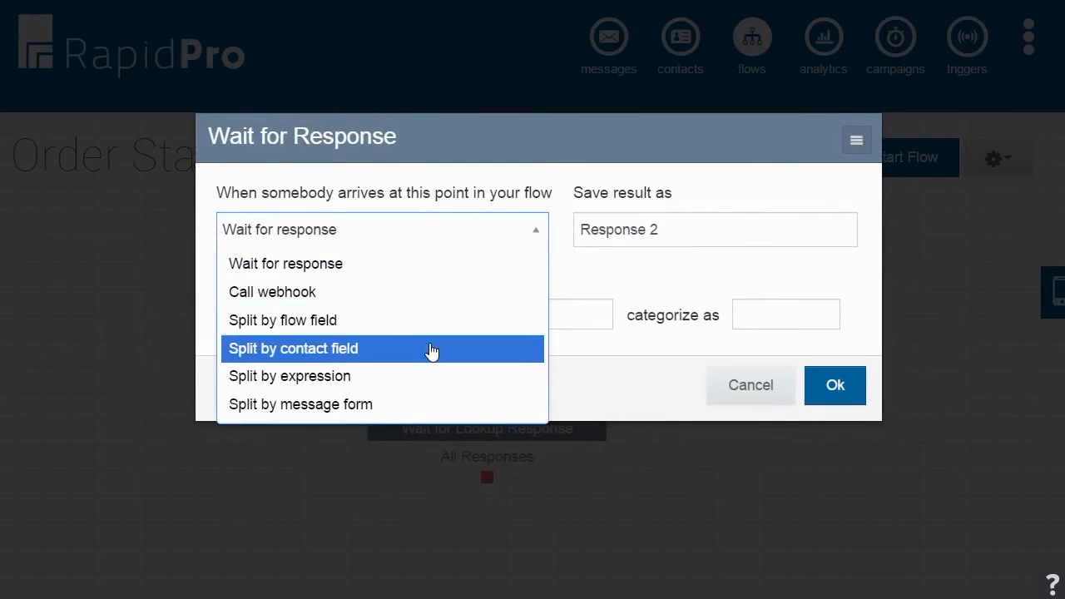
click(271, 291)
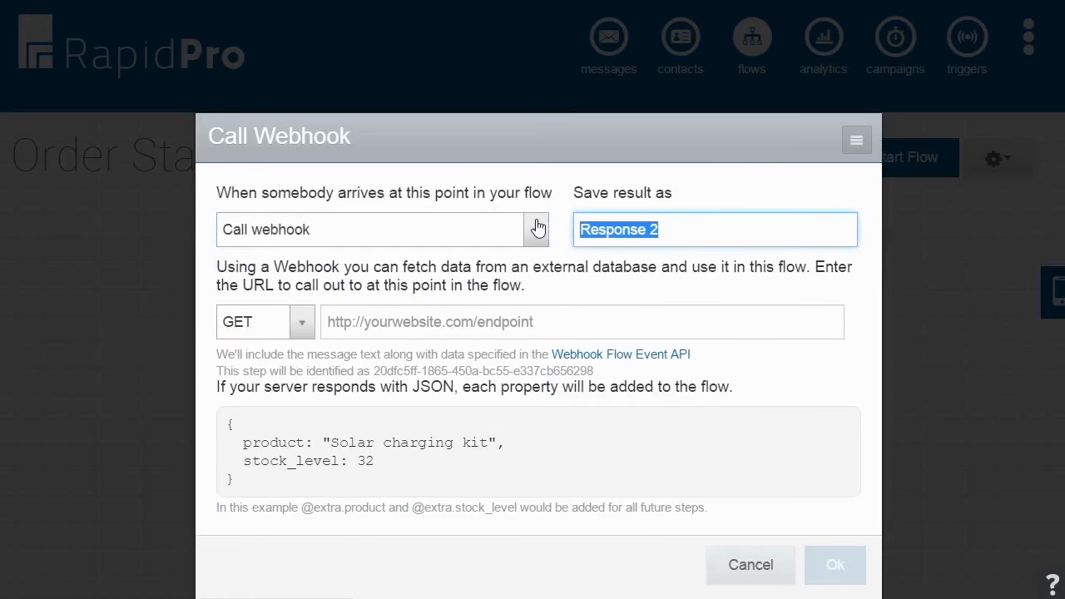
text(L)
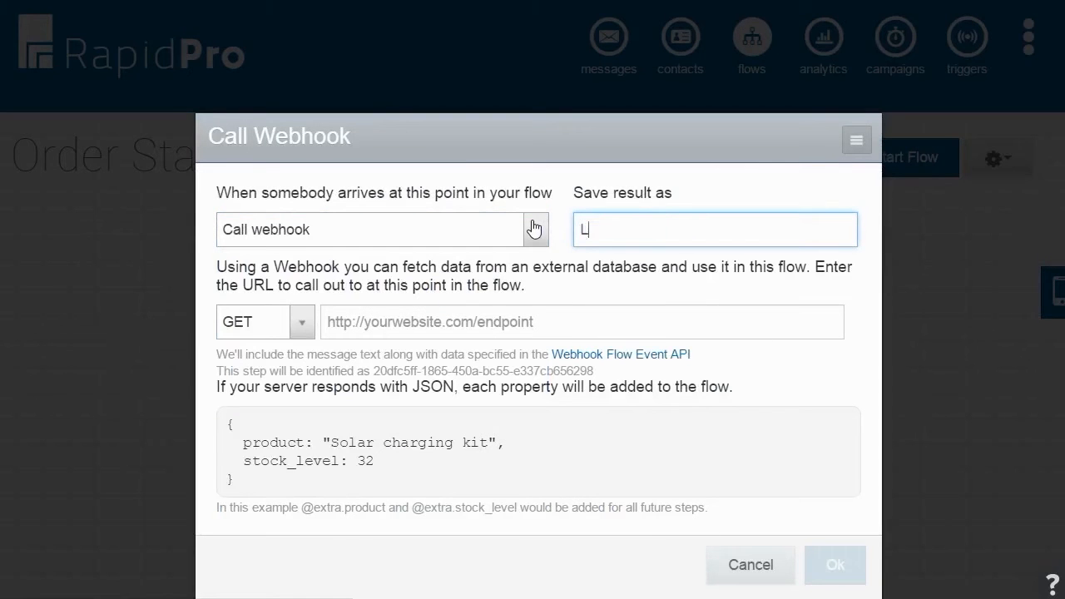
text(ookup)
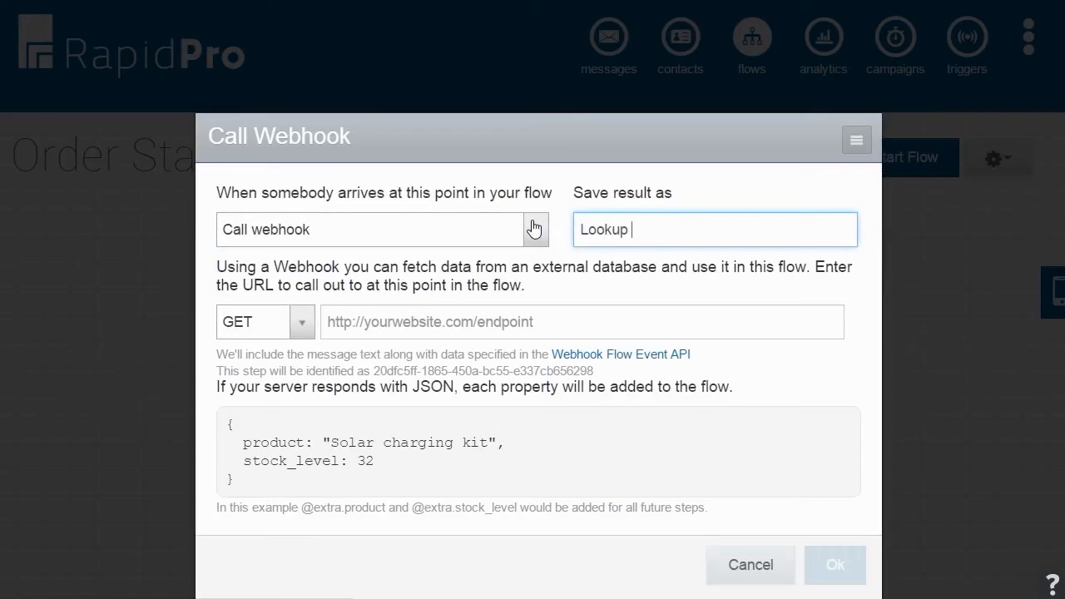
text(Webhook)
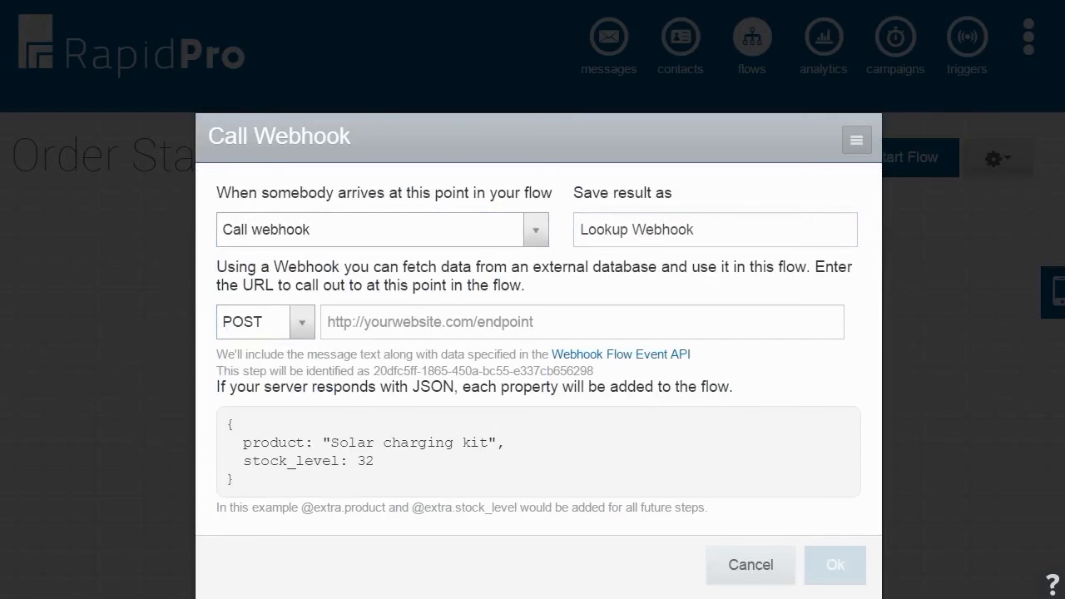
text(https://api.textit.in/demo/status/)
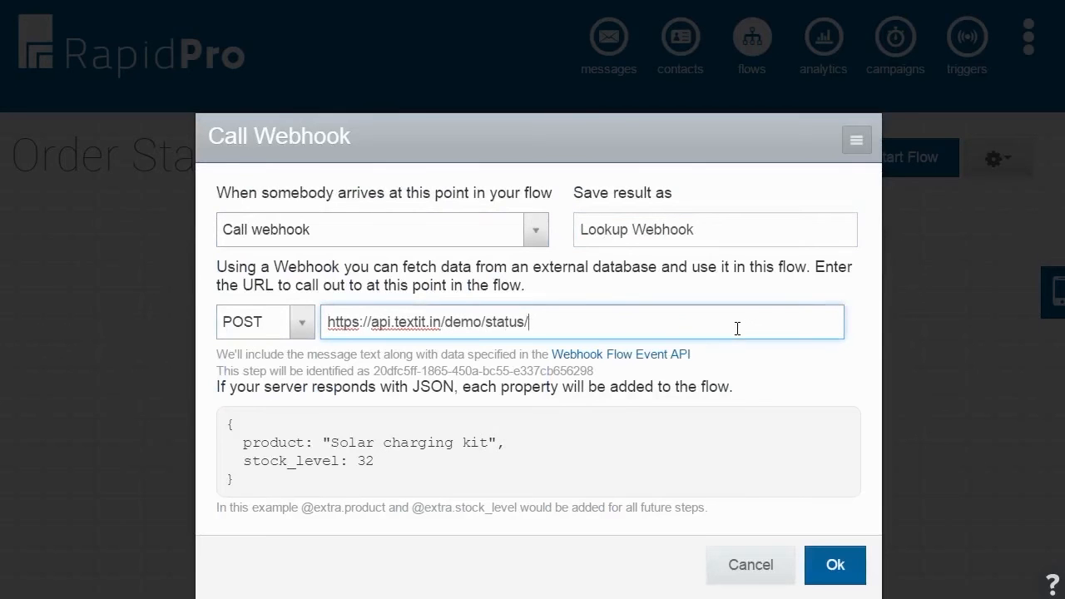
mouse_move(772, 377)
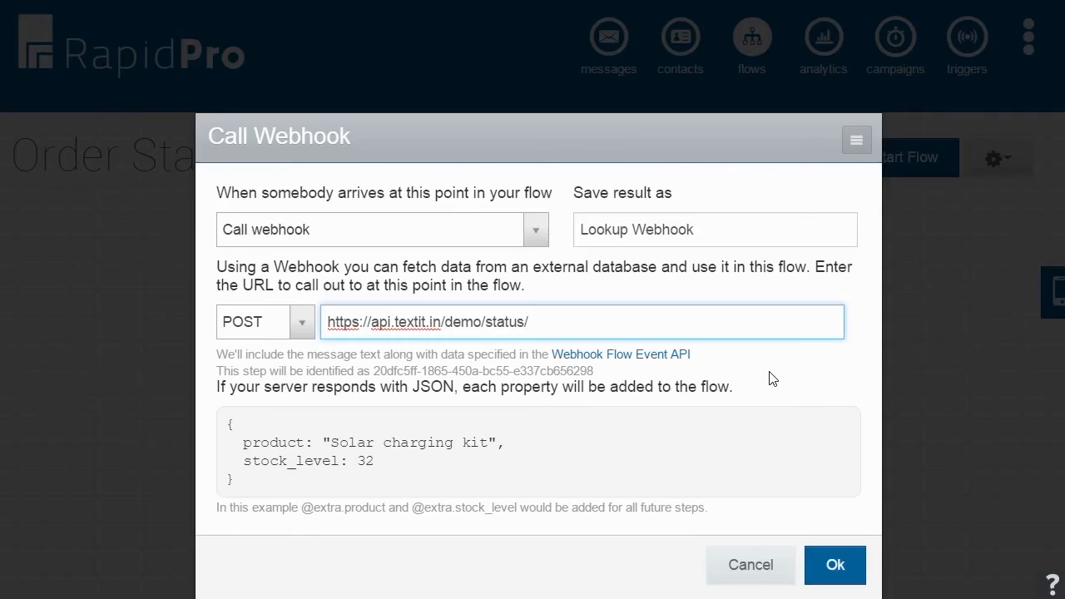
mouse_move(736, 412)
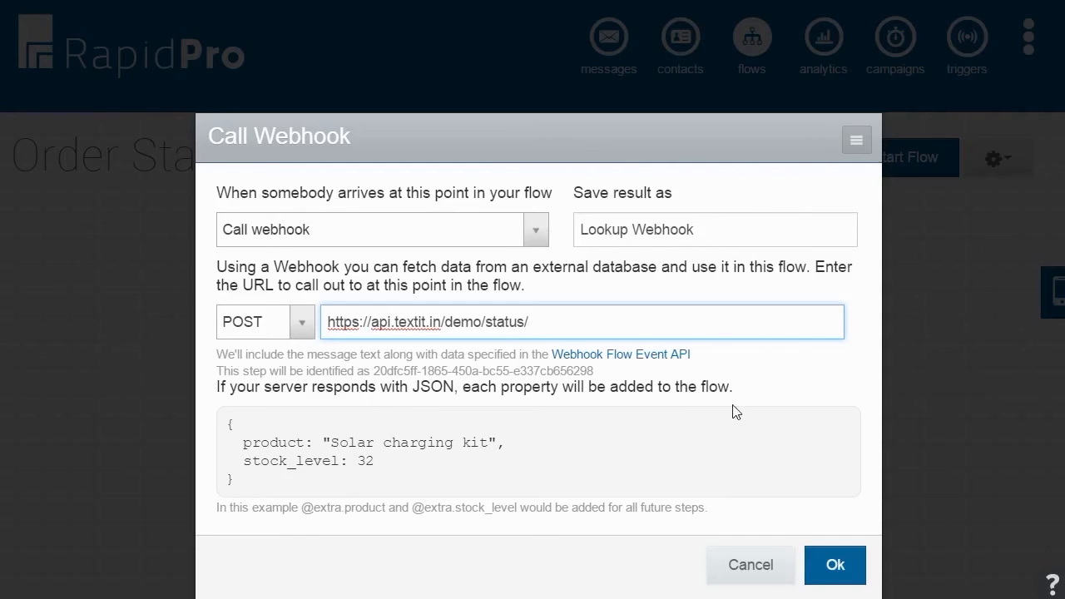
mouse_move(407, 410)
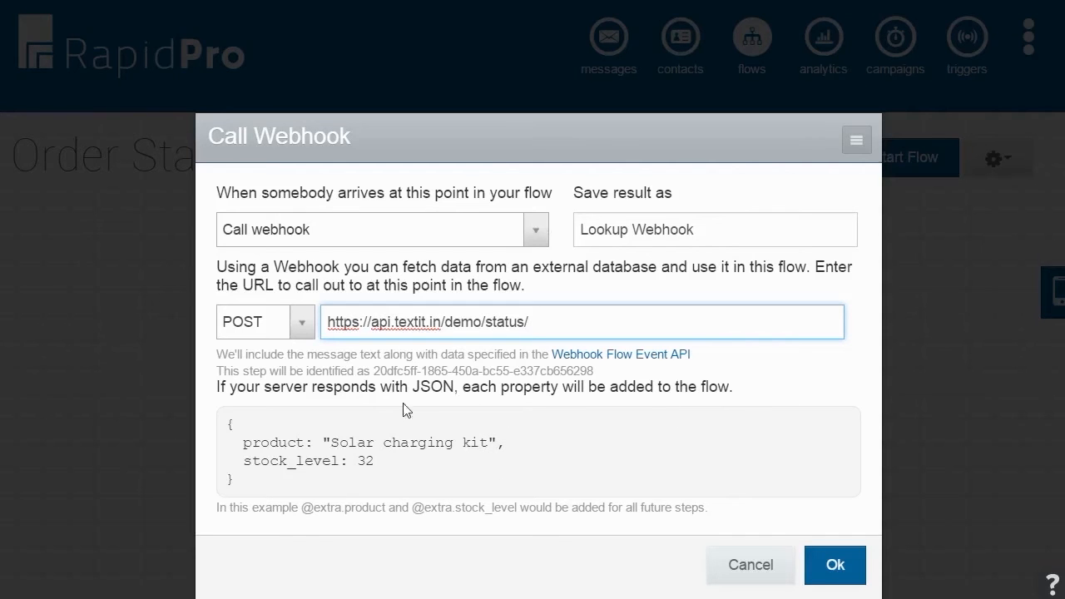
mouse_move(218, 412)
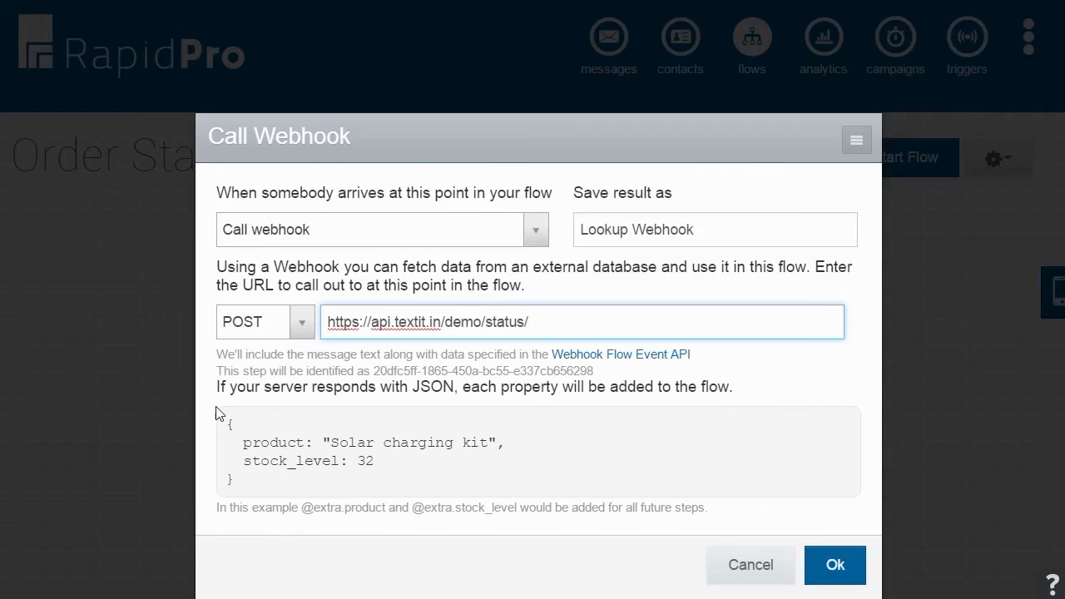
click(582, 323)
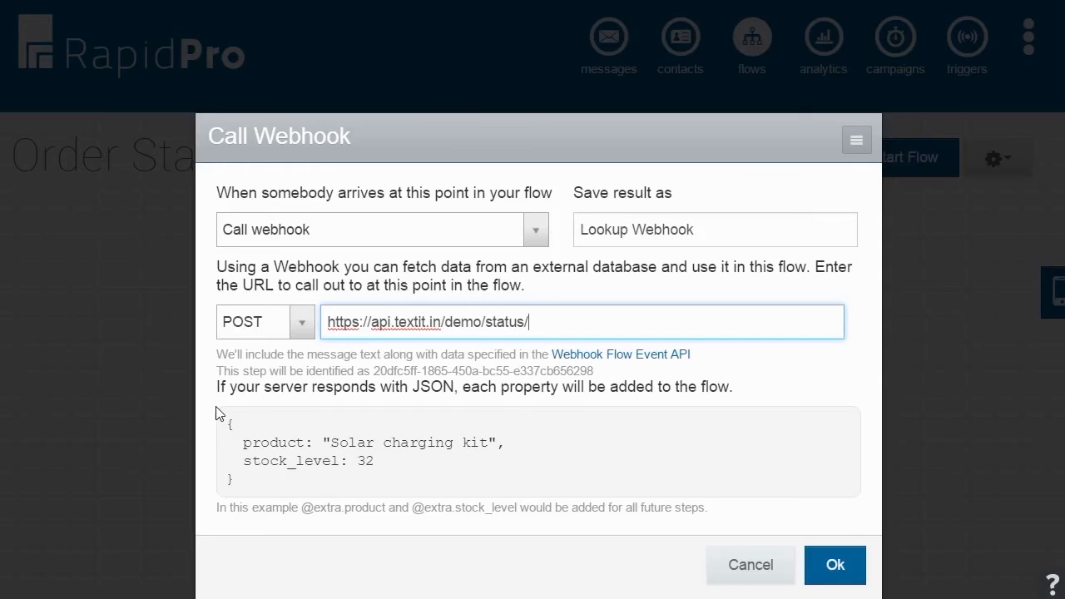
mouse_move(347, 534)
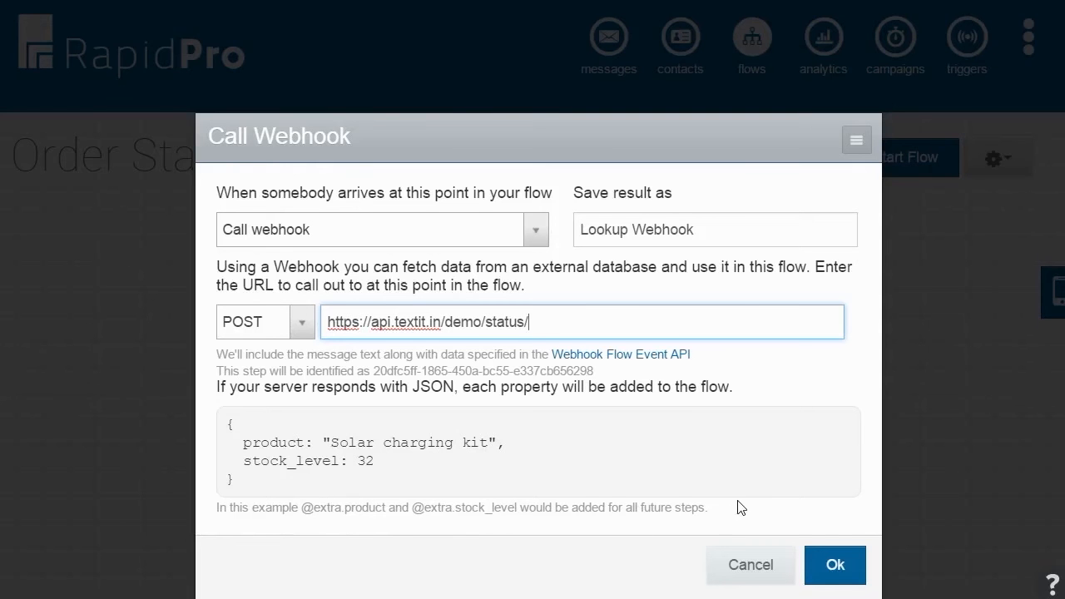
click(835, 565)
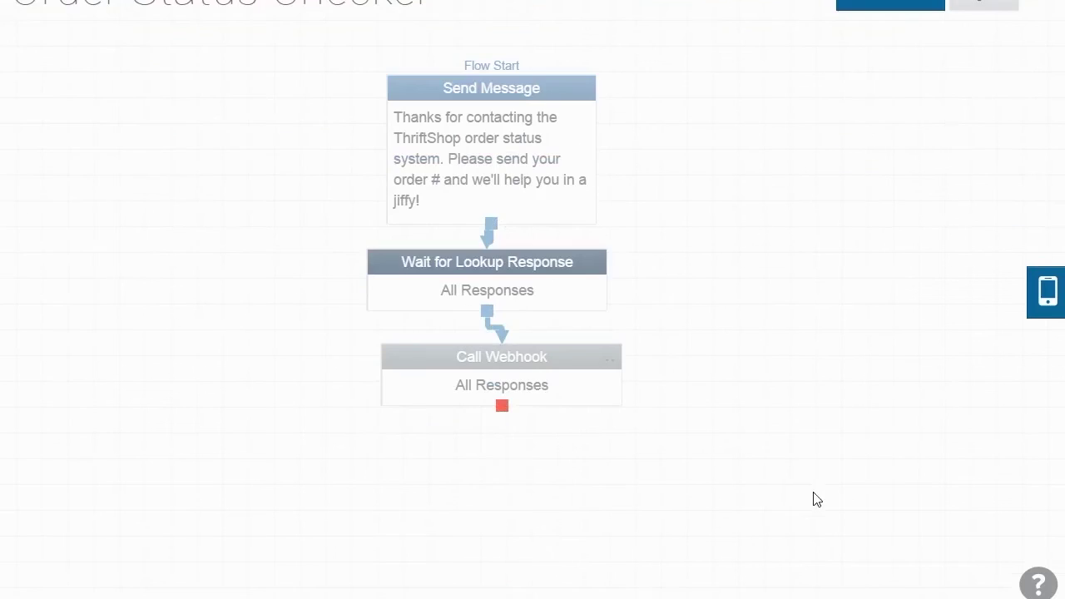
click(491, 86)
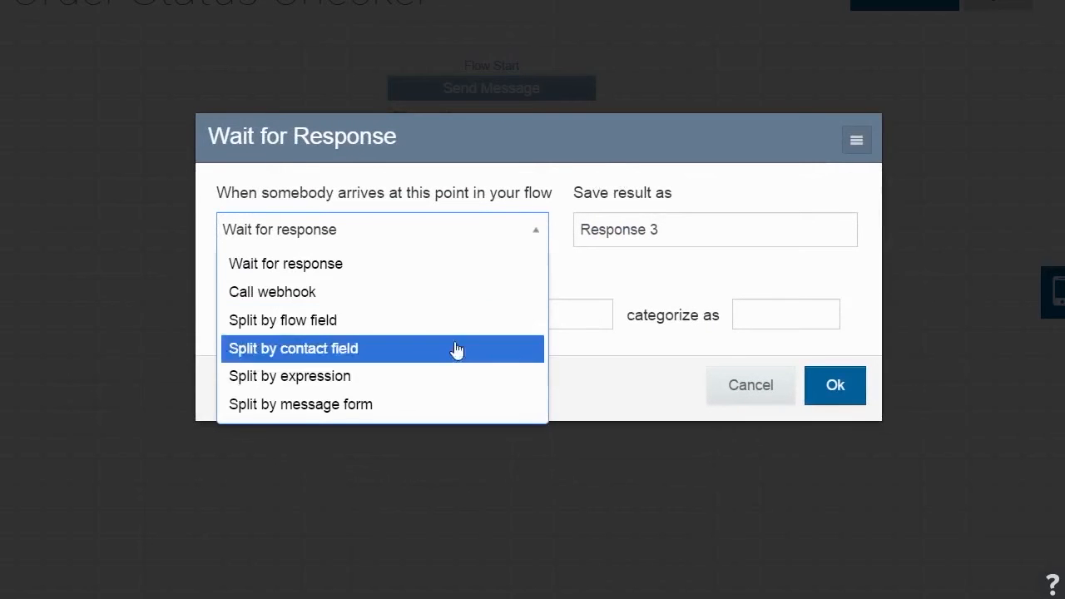
click(289, 376)
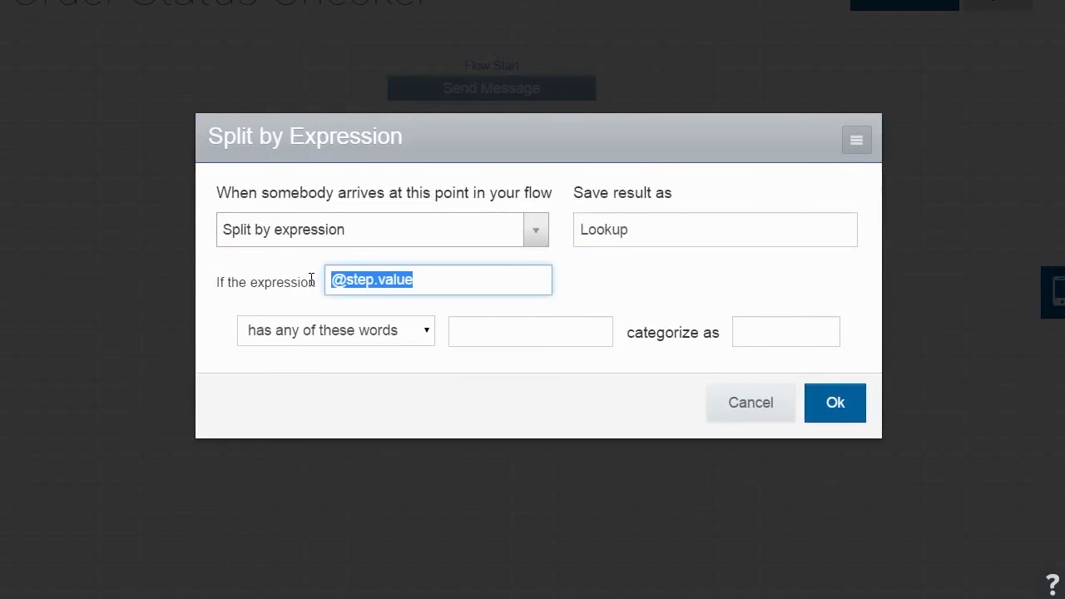
text(@extra.sta)
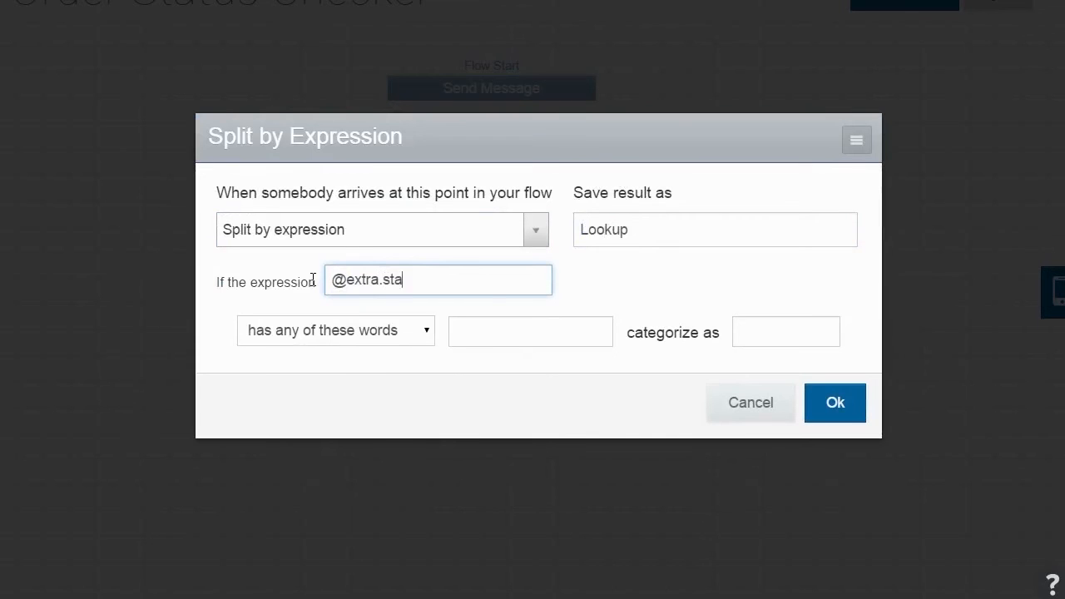
click(529, 331)
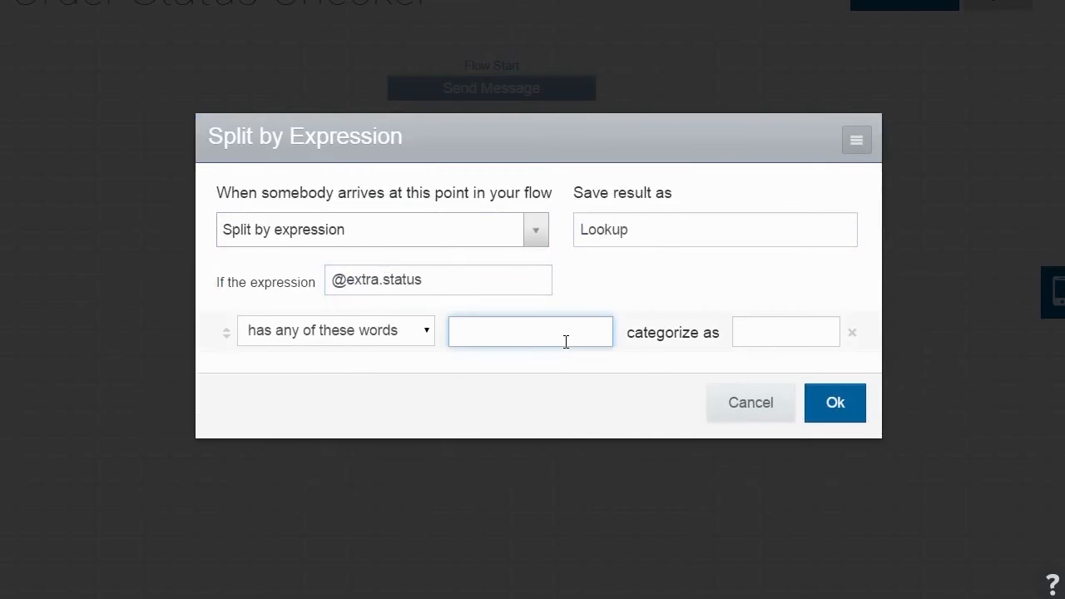
text(Shipped)
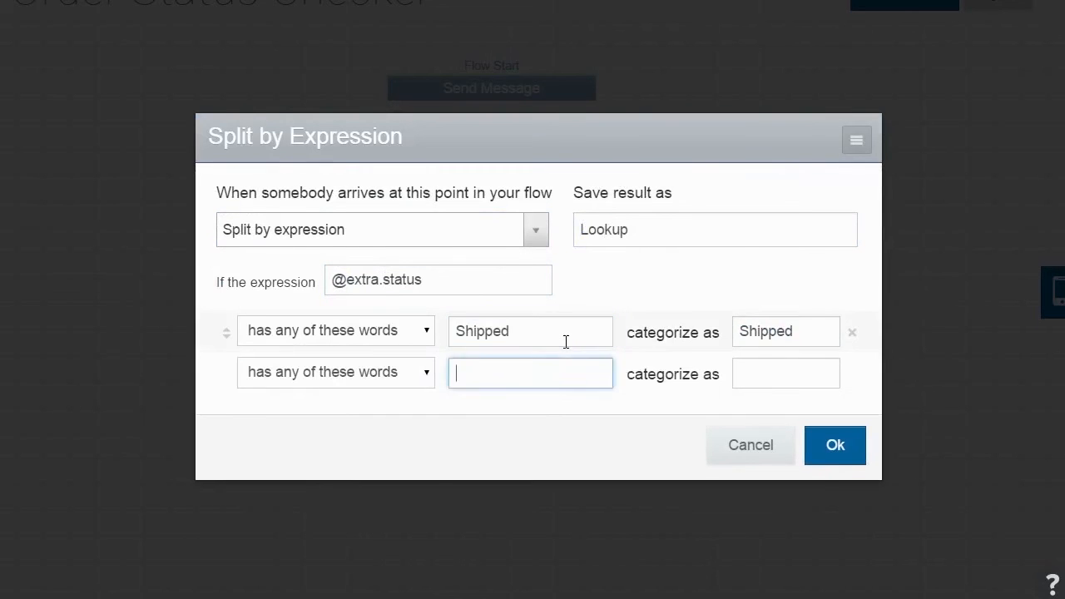
text(Pendiing)
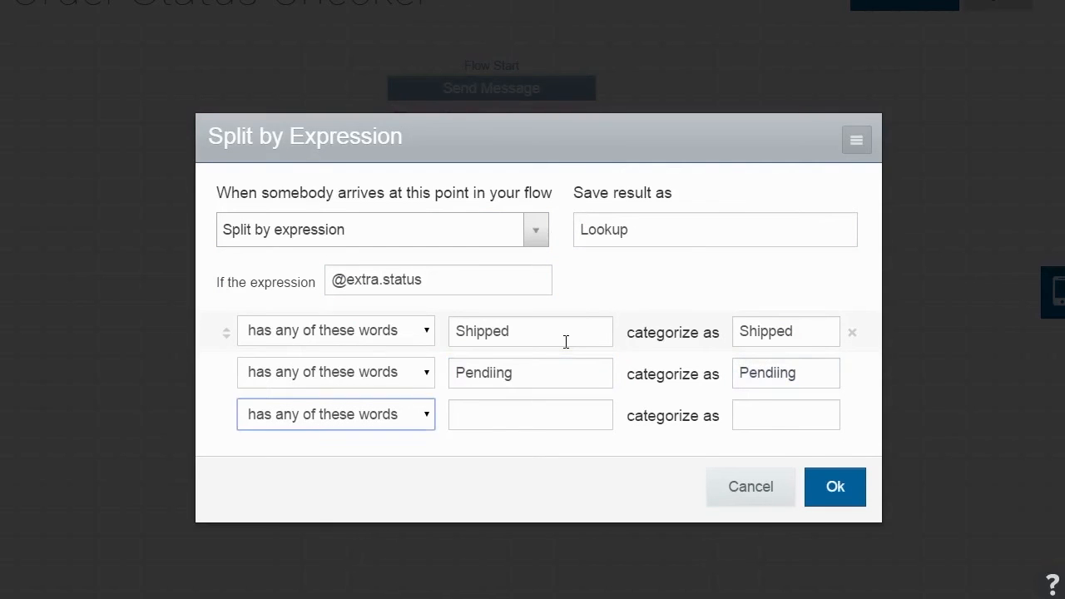
text(Cancelled)
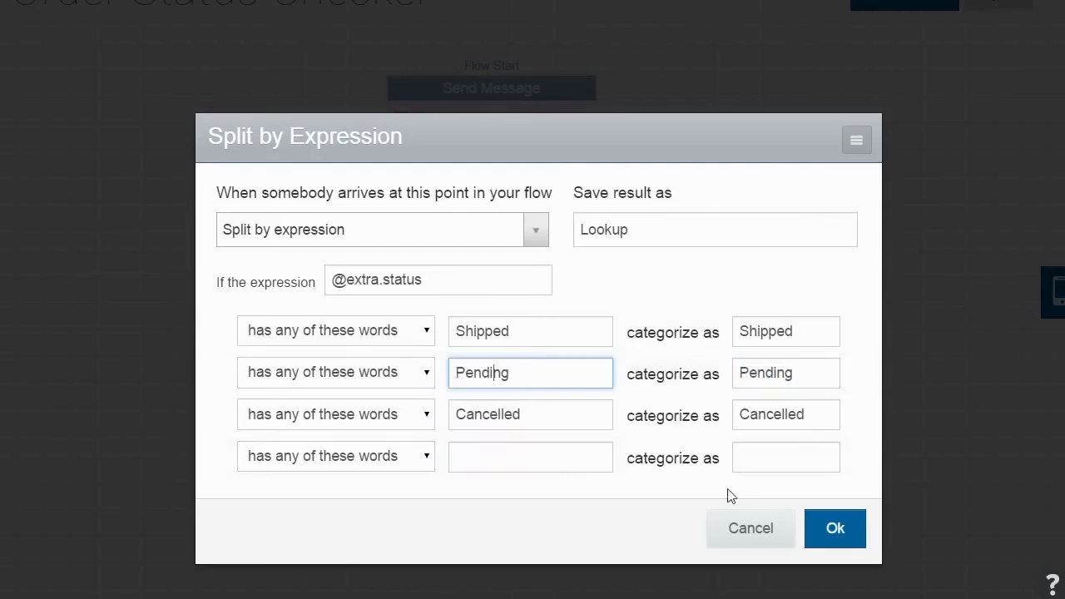
click(835, 529)
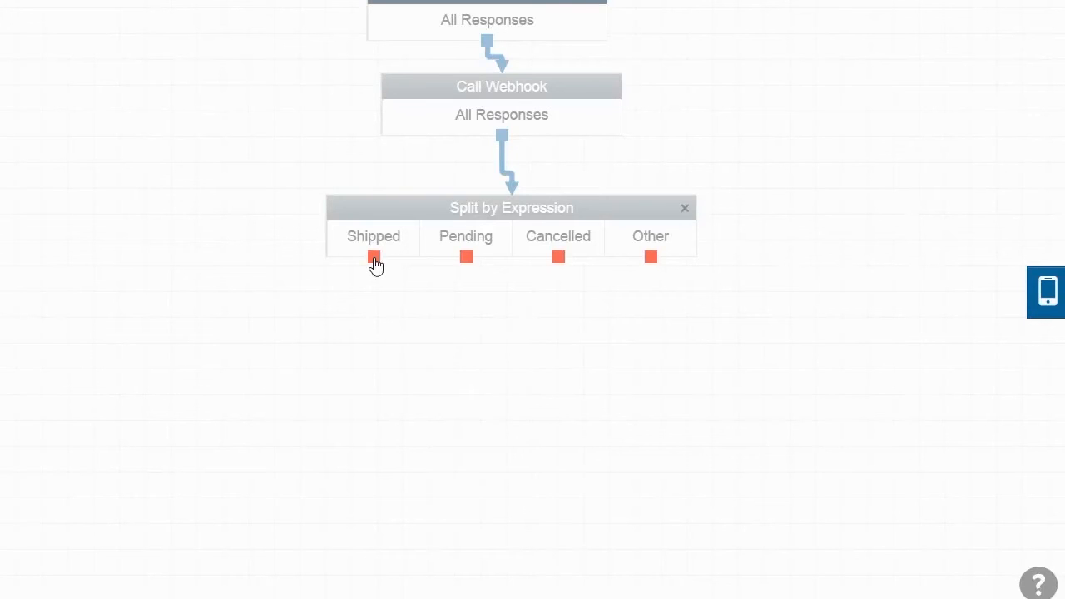
click(372, 256)
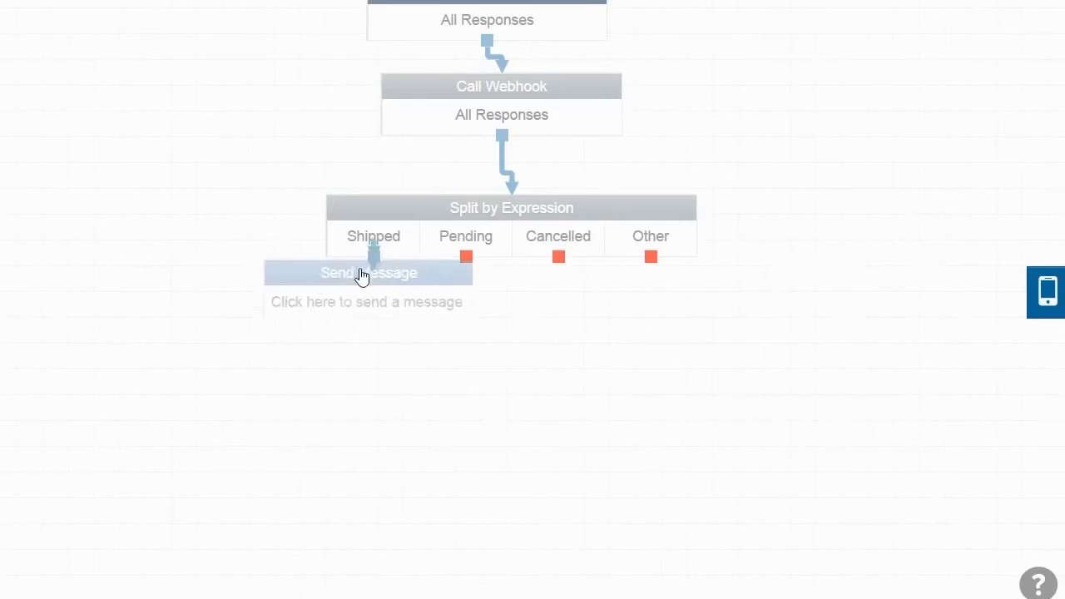
click(368, 273)
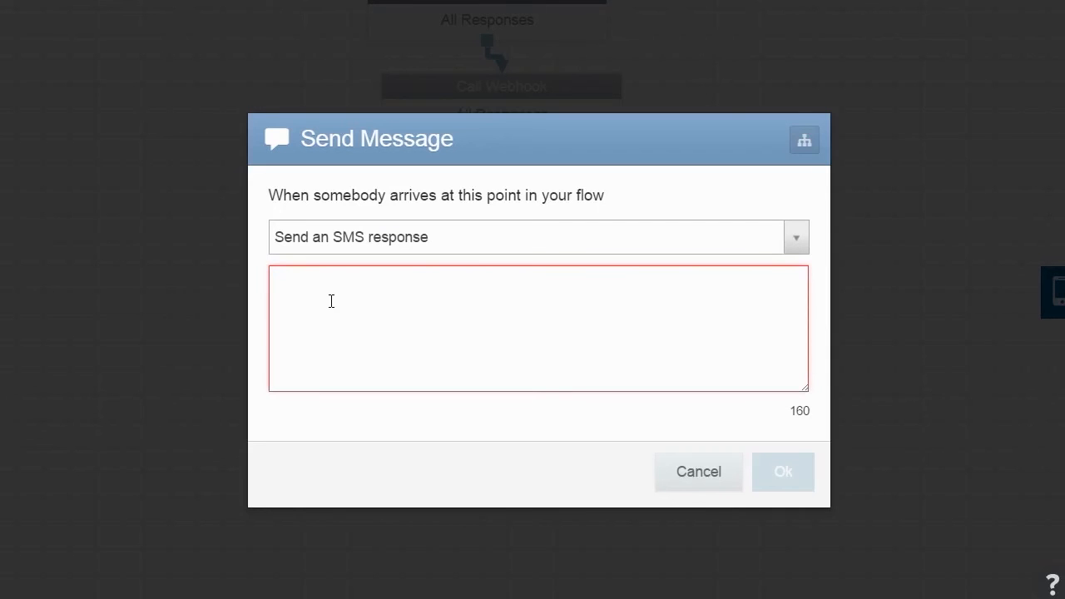
text(Great news @extra.name! We shipped your order for @extra.description on @extra.ship_date and we expect it will be delivered on @extra.delivery_date. If you have any questions, just reply and our customer service department will be notified.)
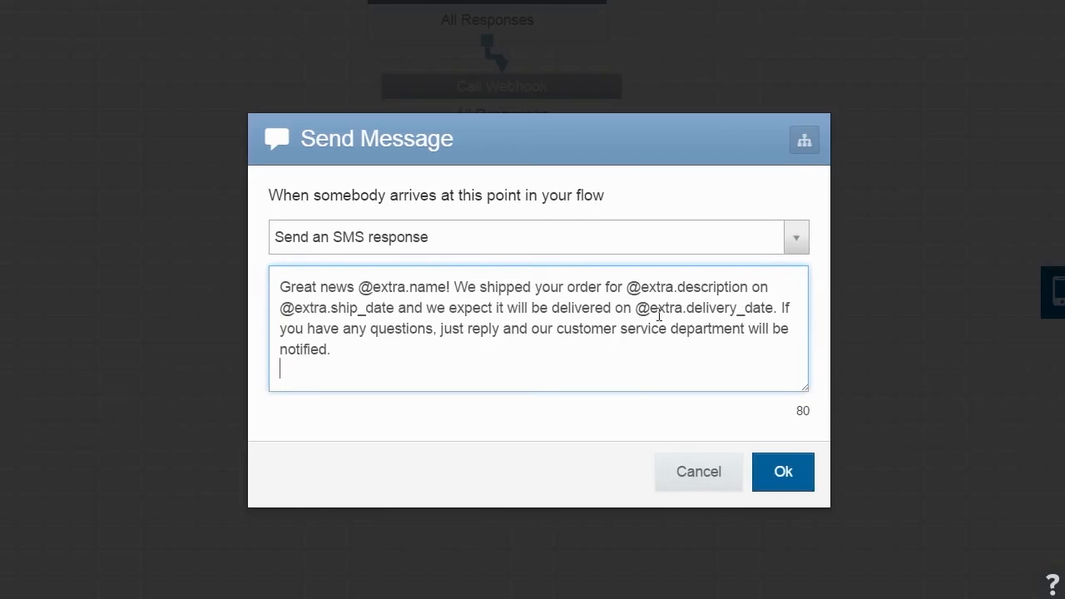
mouse_move(795, 446)
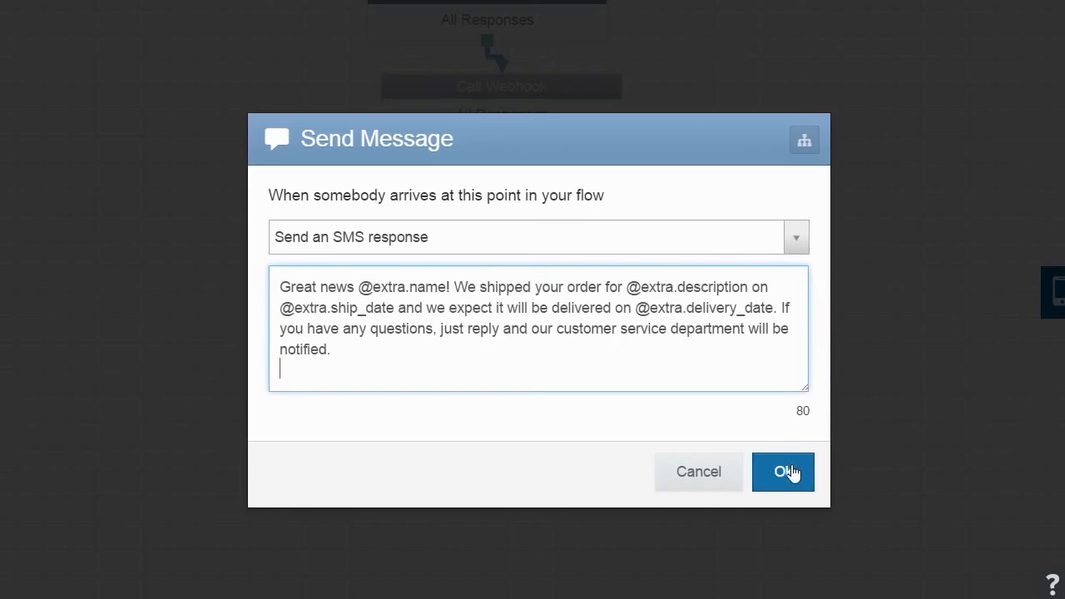
click(782, 472)
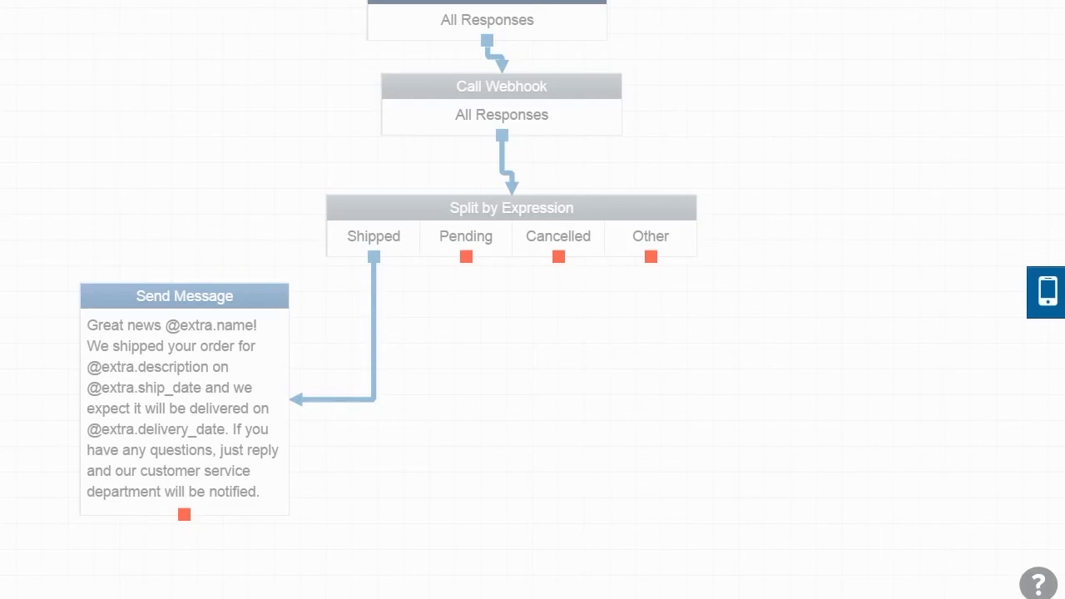
Step: Add the Pending 'Hope you are patient...' message and confirm the cancelled-order message
click(183, 296)
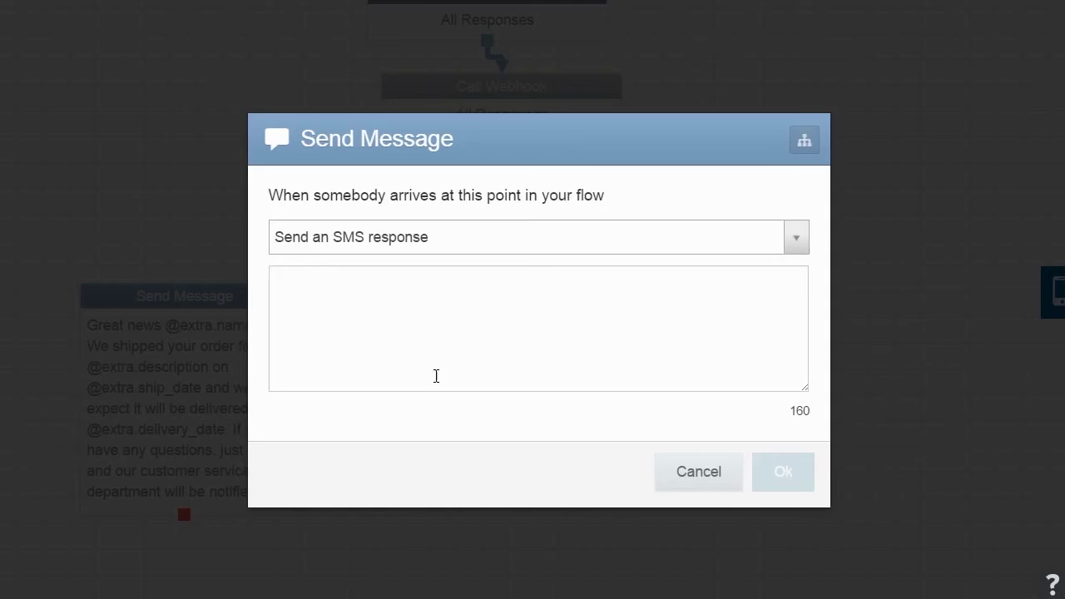
text(Hi @extra.name.  Hope you are patient because we haven't shipped your order for @extra.description yet.  We expect to ship it by @extra.ship_date though. If you have any questions, just reply and our customer service department will be notified.)
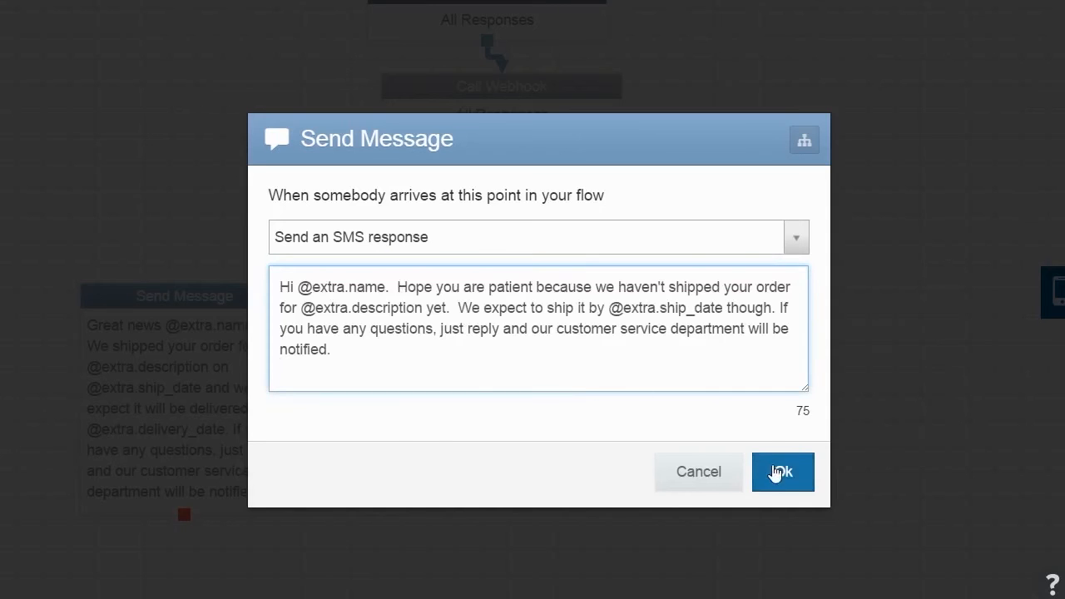
click(782, 472)
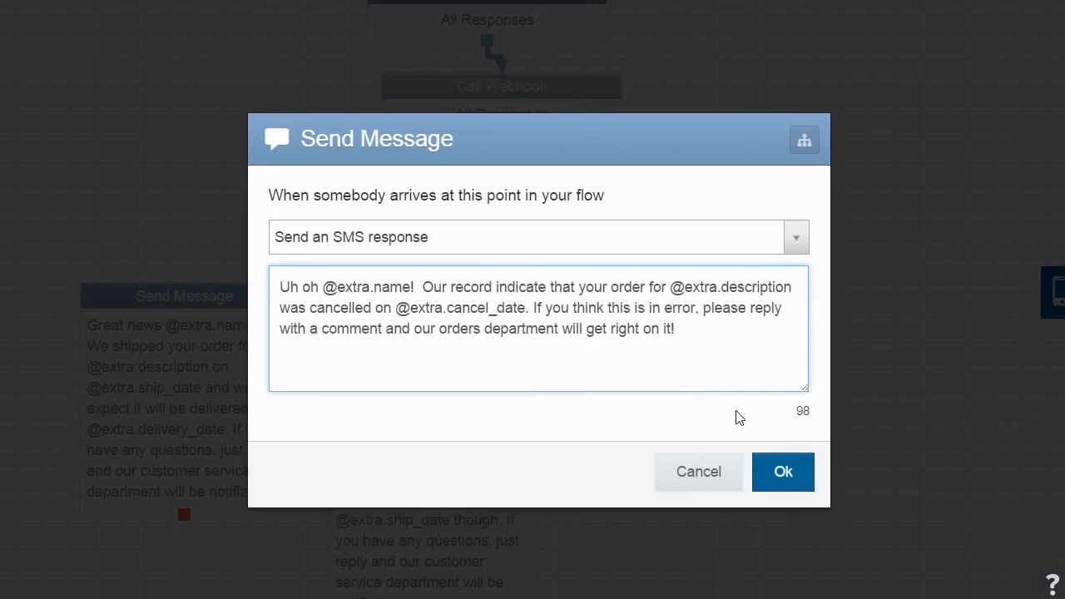
click(782, 472)
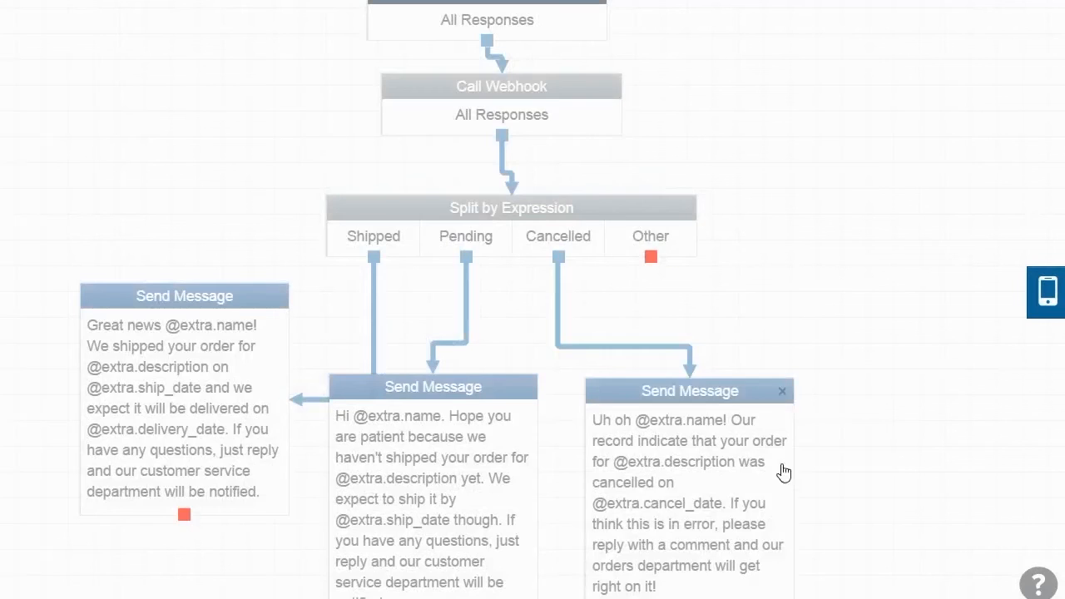
scroll(down, 3)
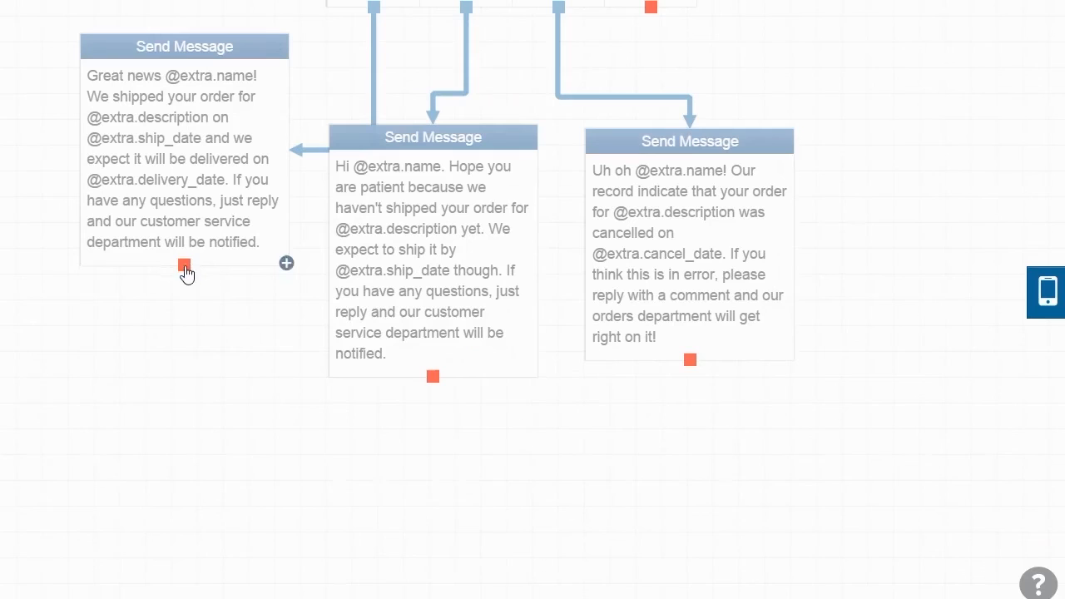
click(183, 269)
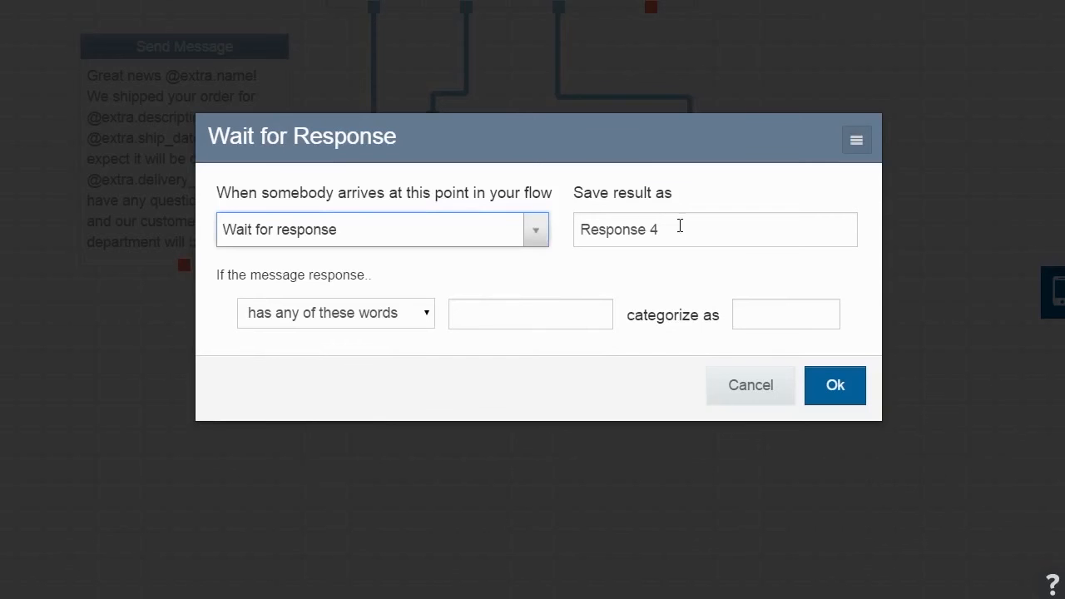
text(Commen)
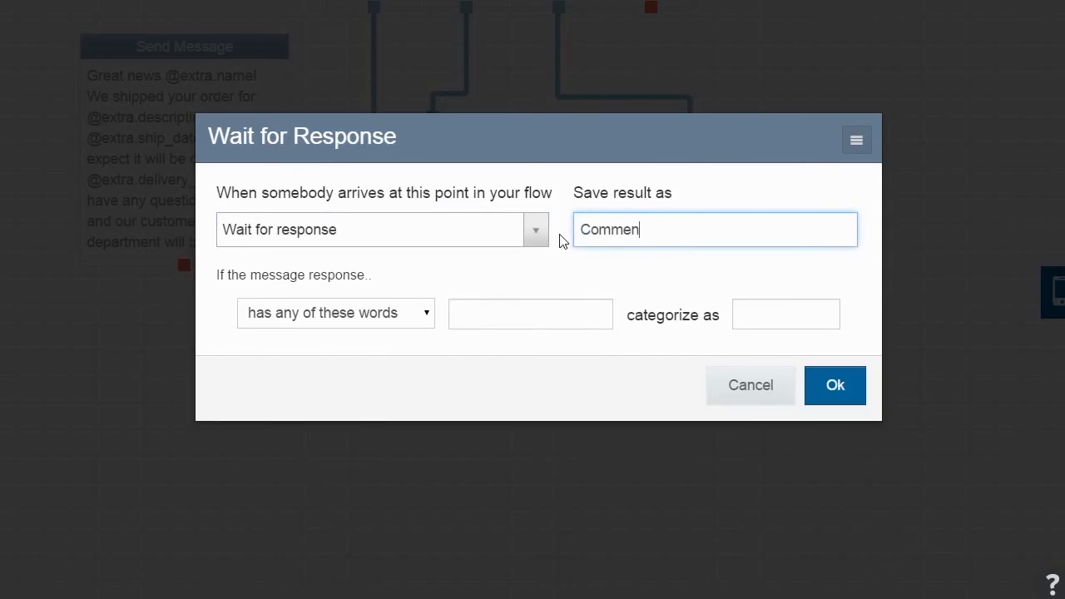
click(835, 386)
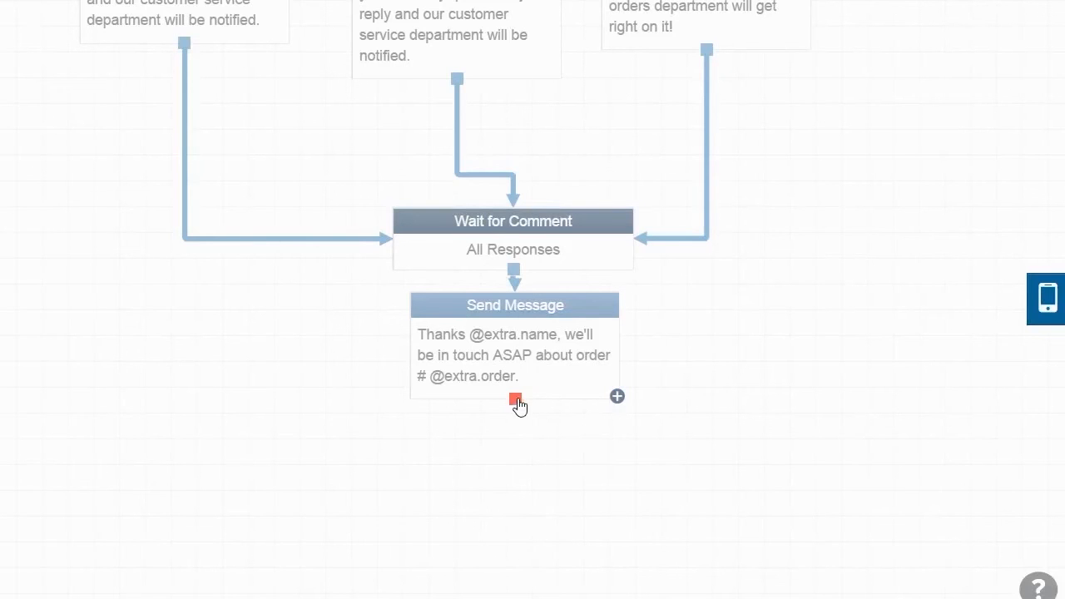
click(512, 399)
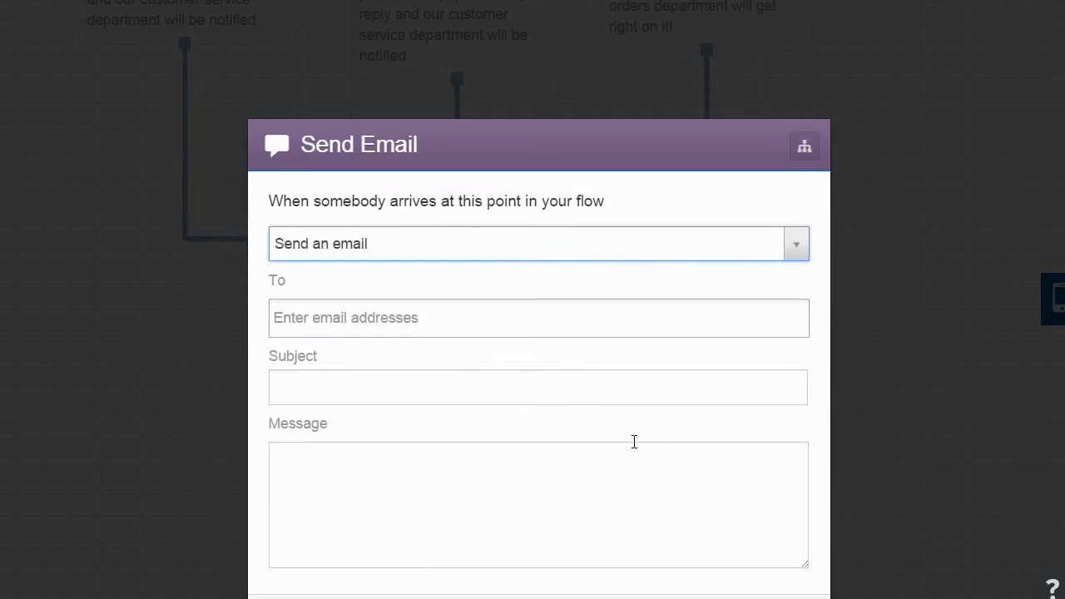
text(Order Comment: @flow.lookup: @extra.order)
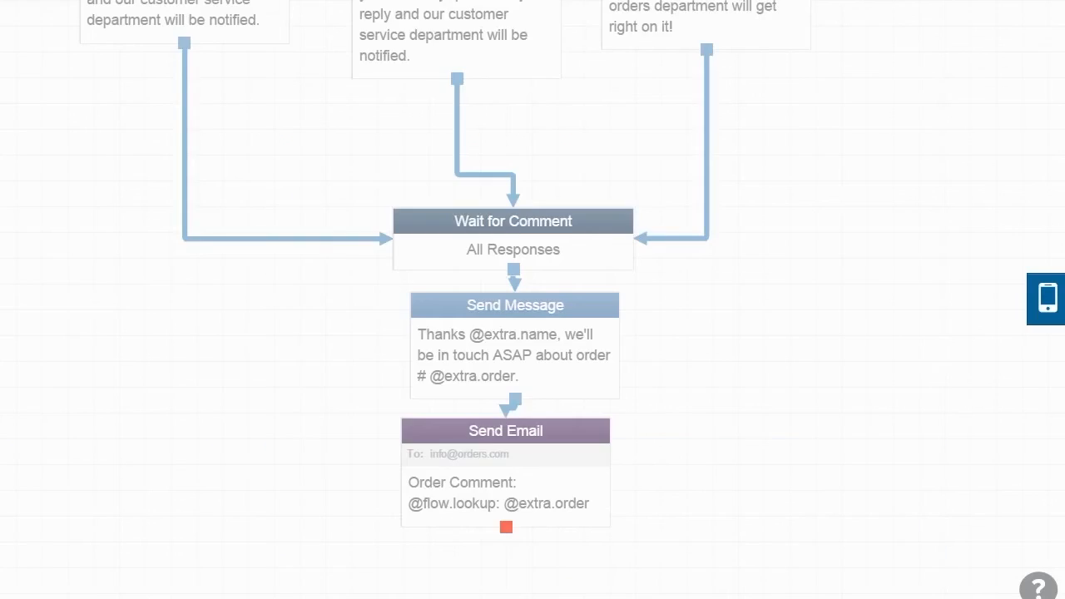
Step: Add a Wait for Response step after the email saved as Extra Comments
click(513, 221)
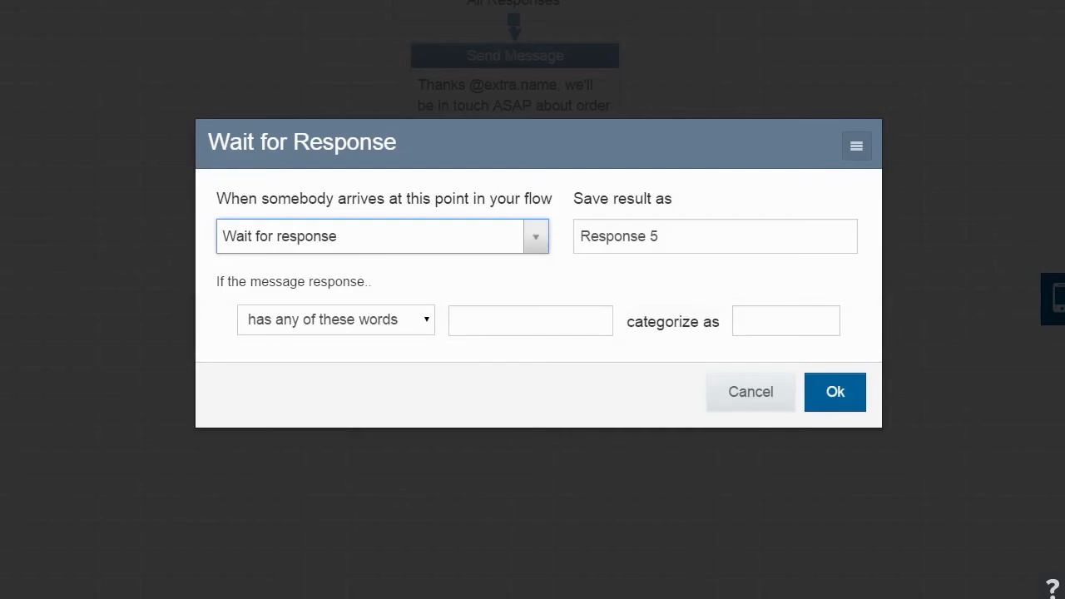
text(Extra Comments)
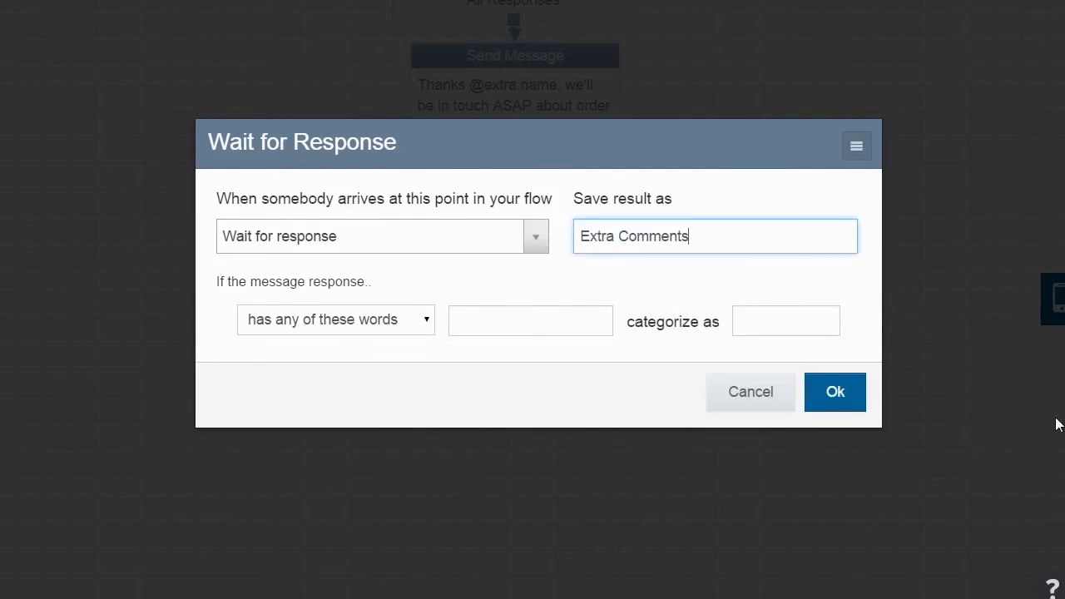
click(835, 393)
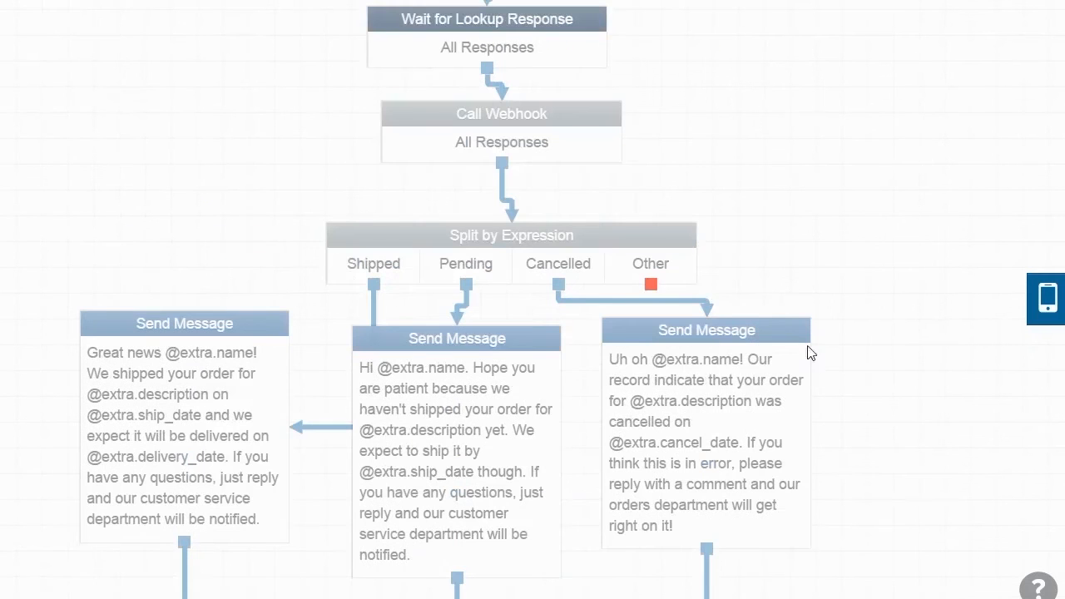
Step: Give the Other branch an invalid order number message suggesting CU001, CU002 or CU003
click(651, 284)
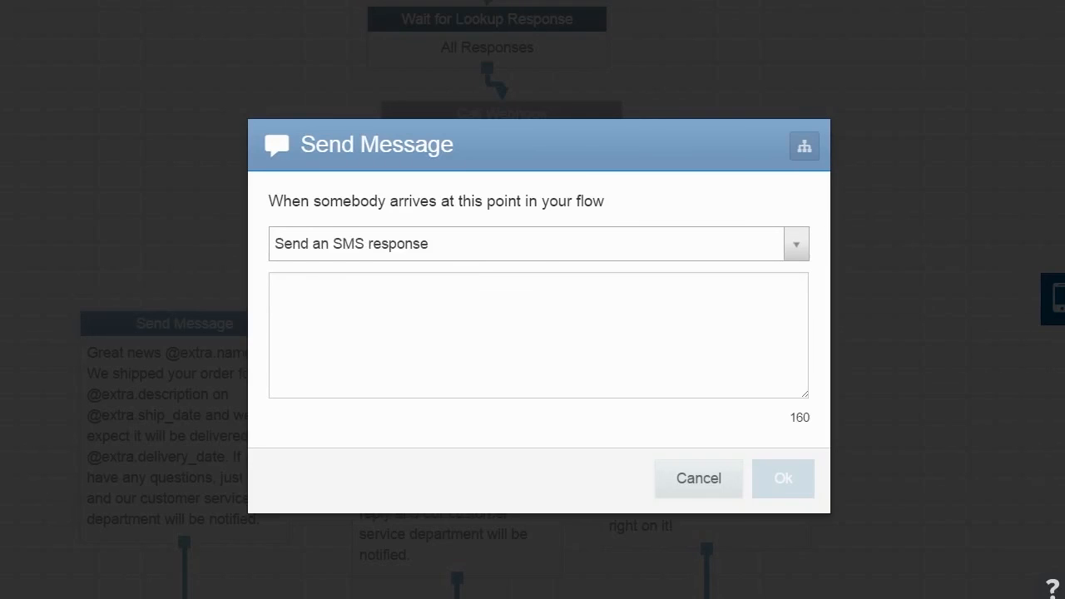
text(Sorry that doesn't look like a valid order number.  Maybe try: CU001, CU002 or CU003?)
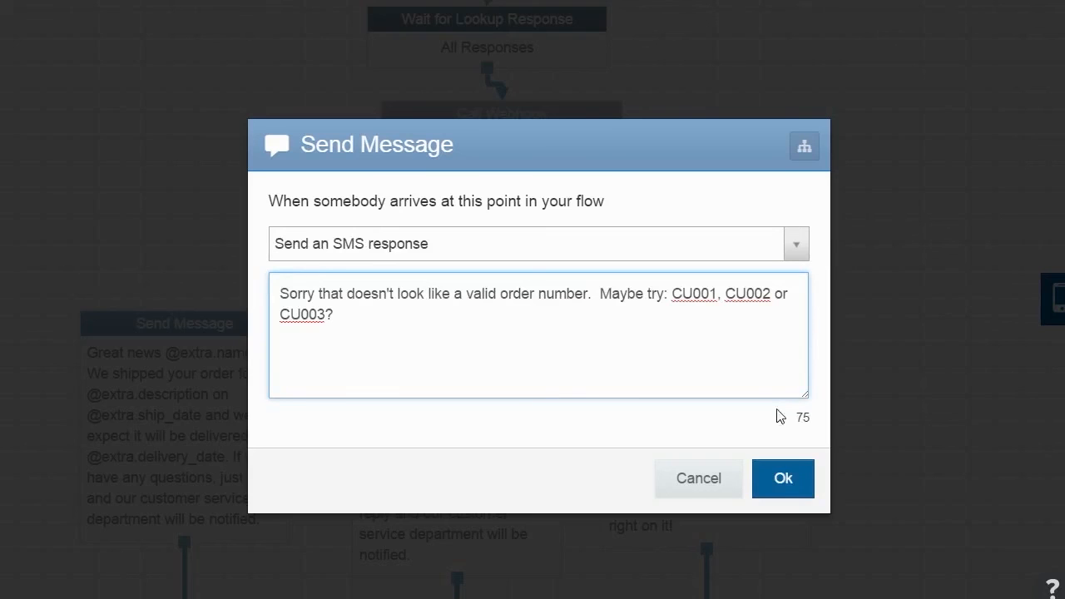
click(782, 480)
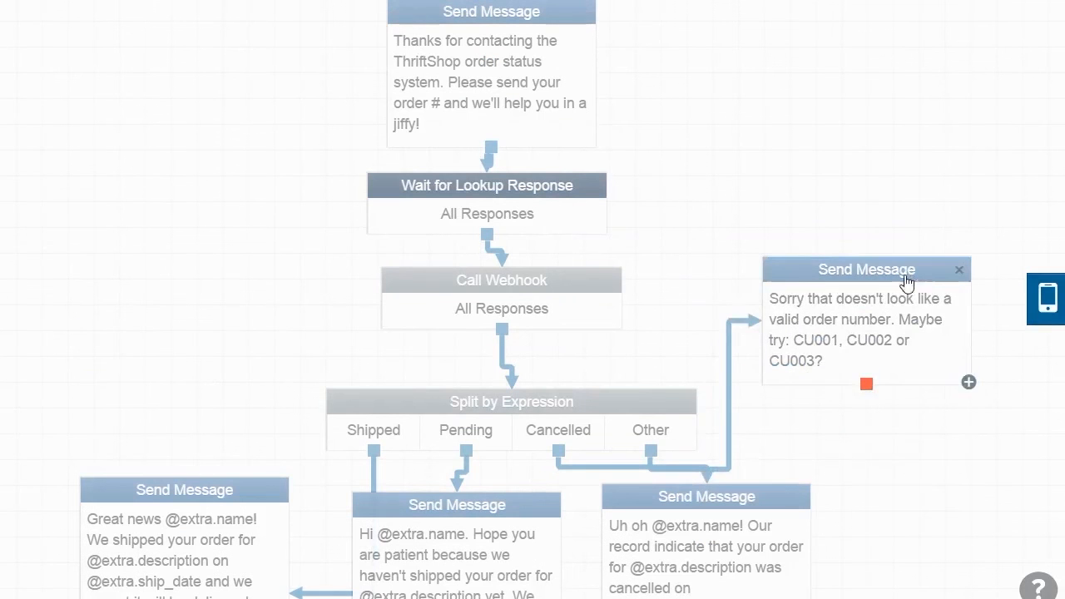
Step: Simulate order CU001, reply 'Which address will it be sent to?', check the logged email and close the simulator
scroll(down, 3)
text(CU00)
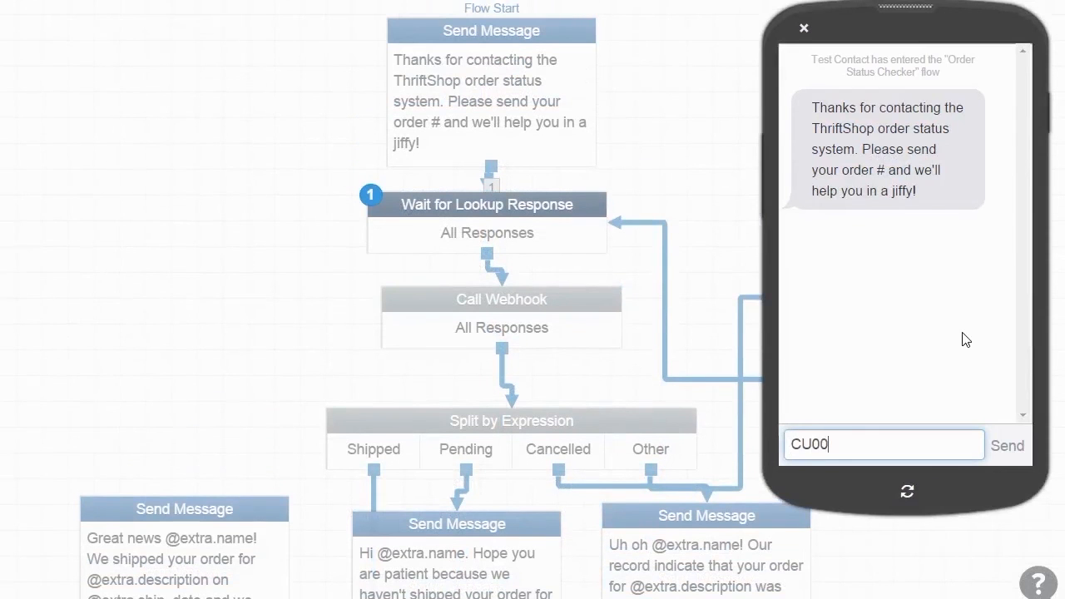
click(1008, 446)
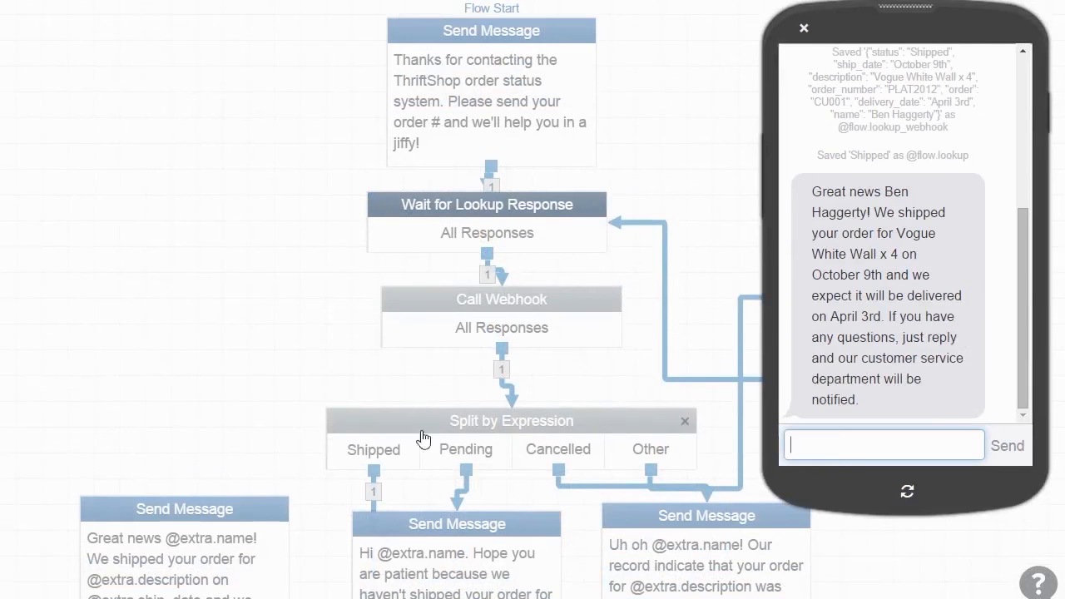
scroll(down, 3)
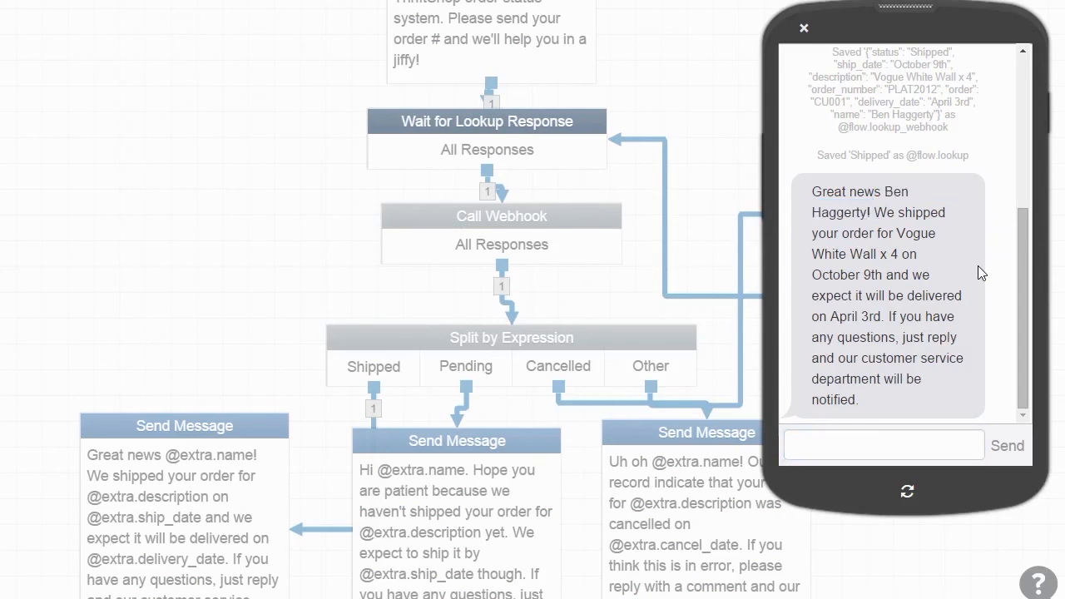
mouse_move(886, 311)
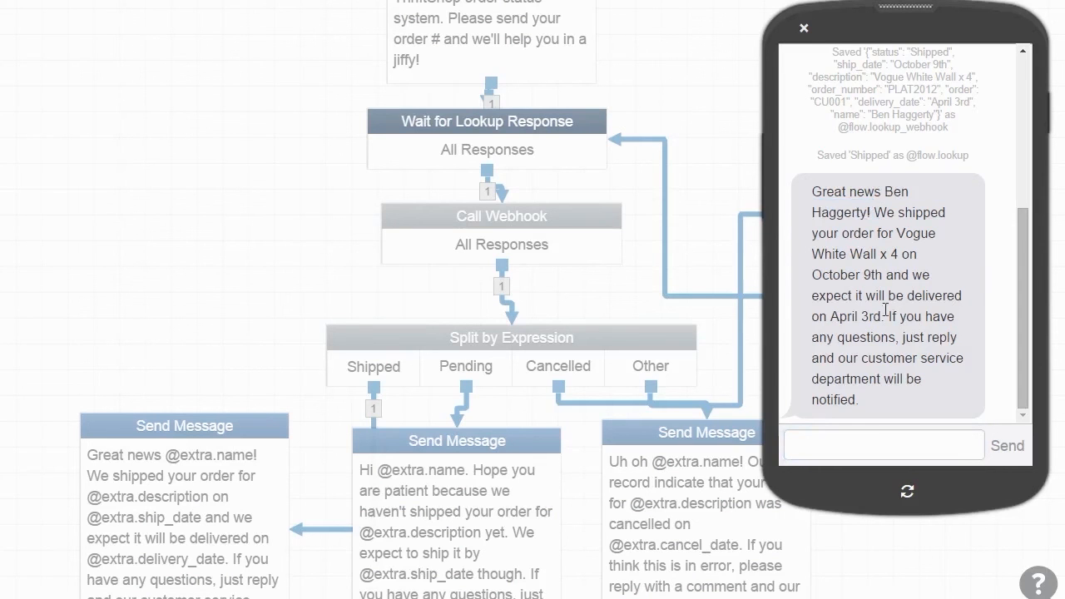
mouse_move(905, 431)
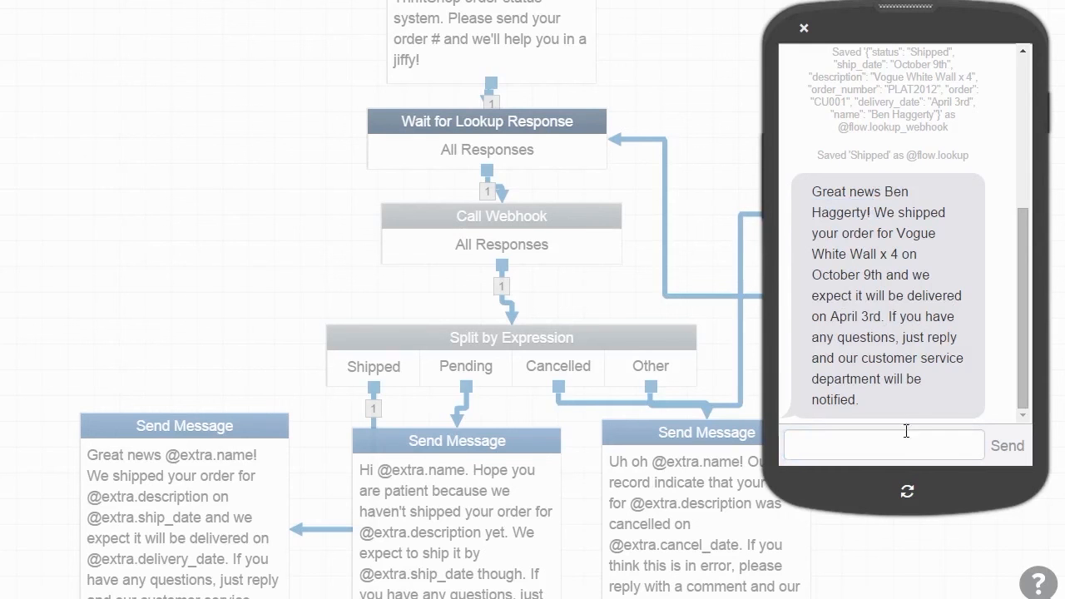
text(Which address will it be sent to?)
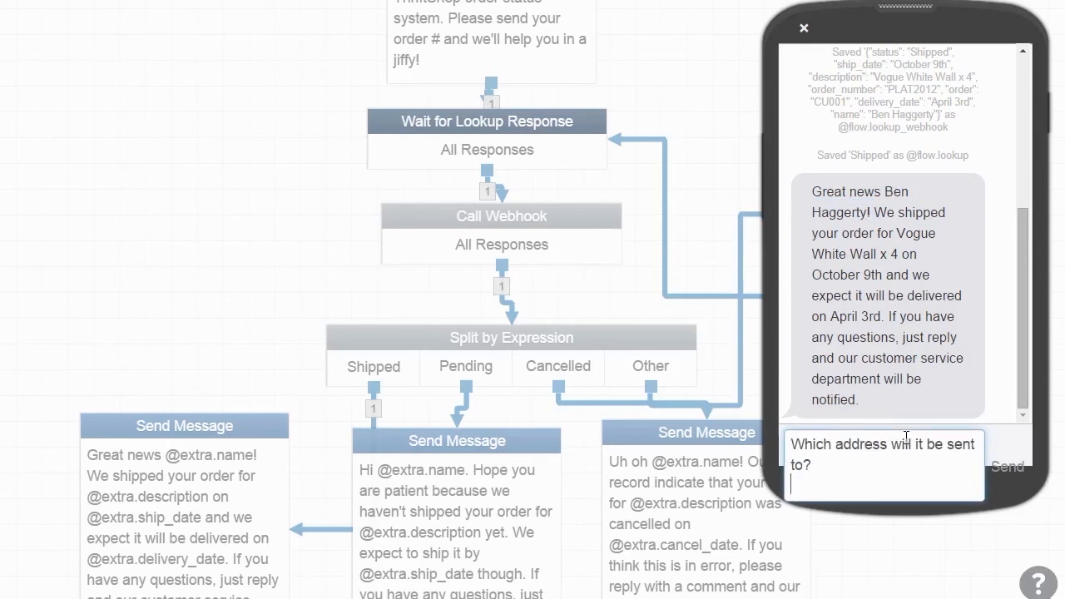
click(1012, 466)
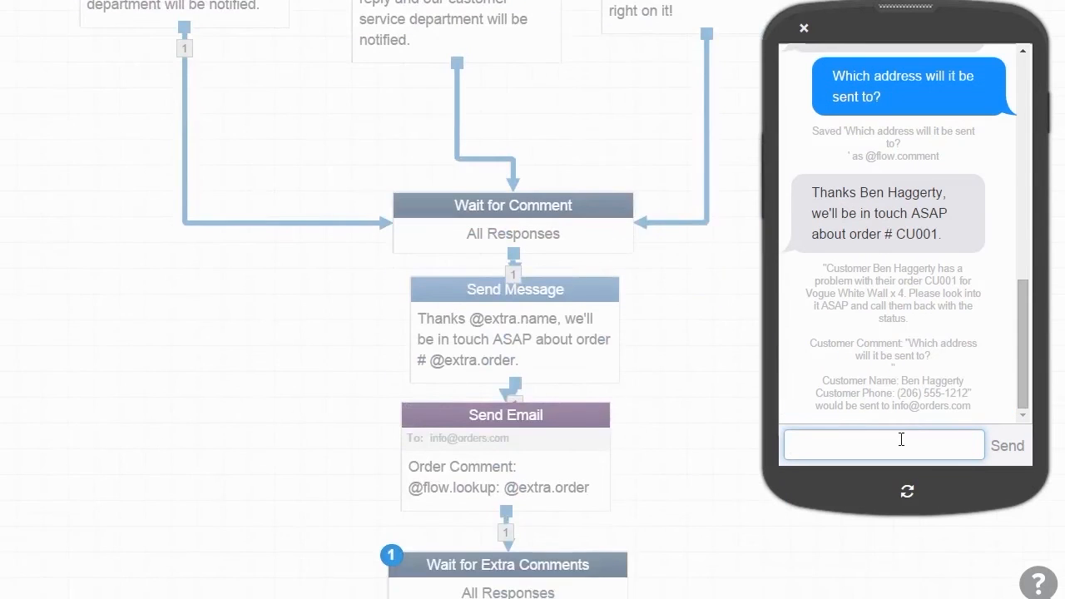
scroll(down, 3)
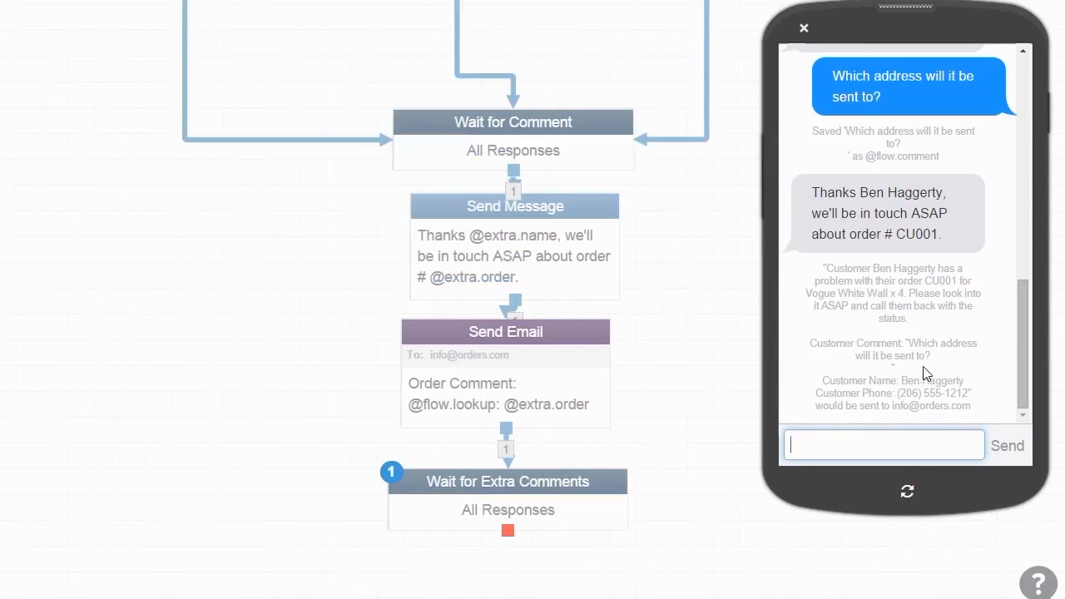
mouse_move(978, 240)
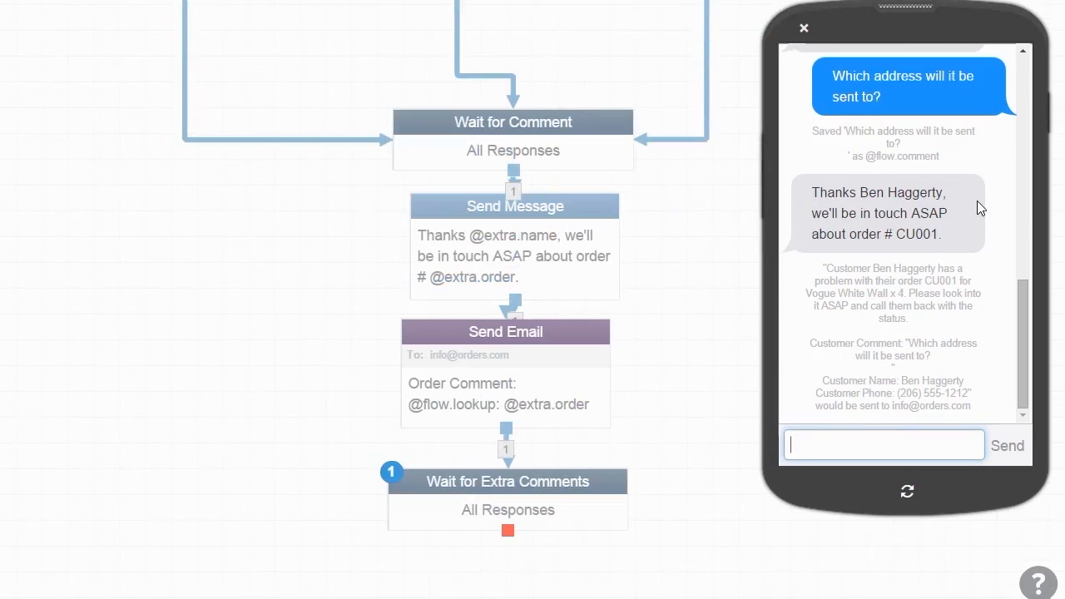
click(802, 27)
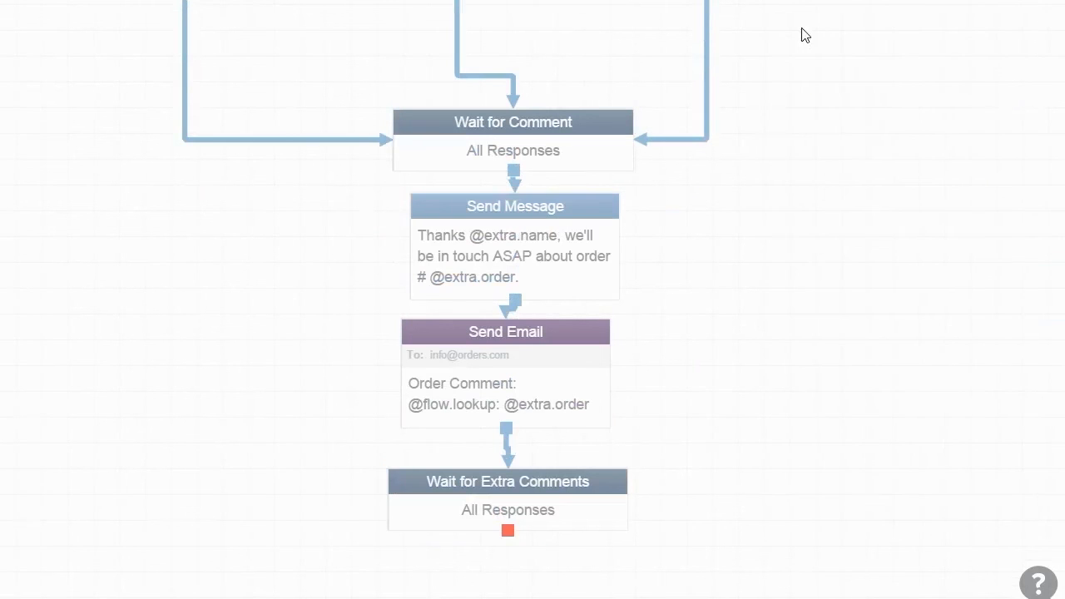
scroll(down, 3)
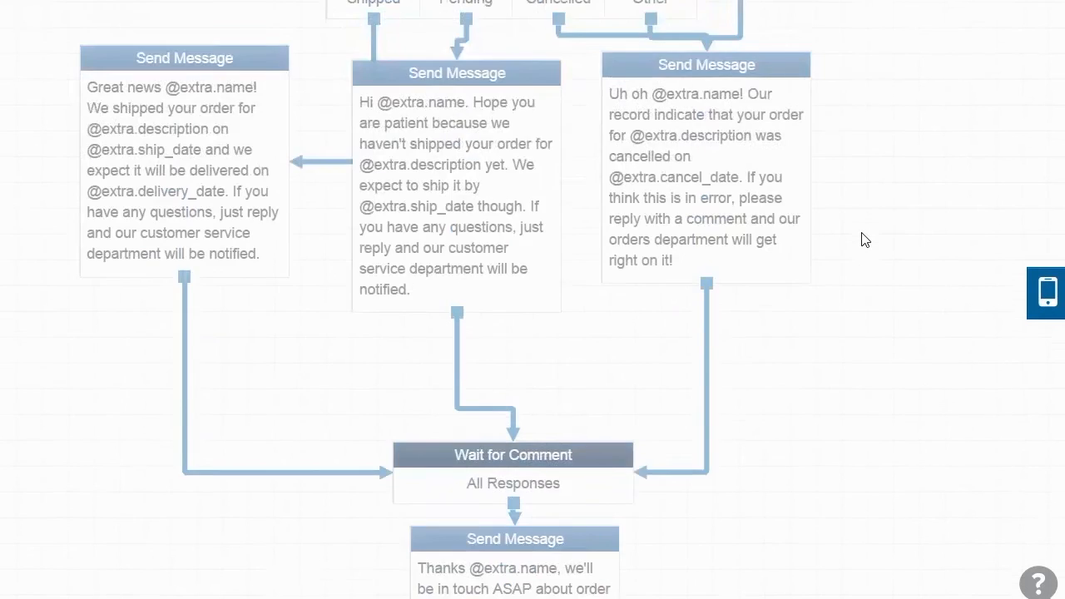